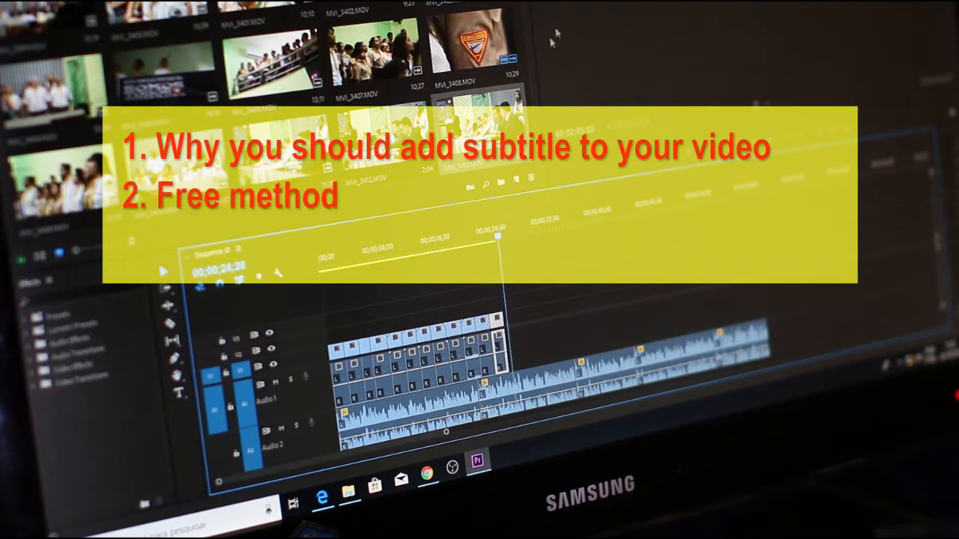
Go from the account menu into the channel's YouTube Studio creator dashboard
type("of adding subtitle to your video")
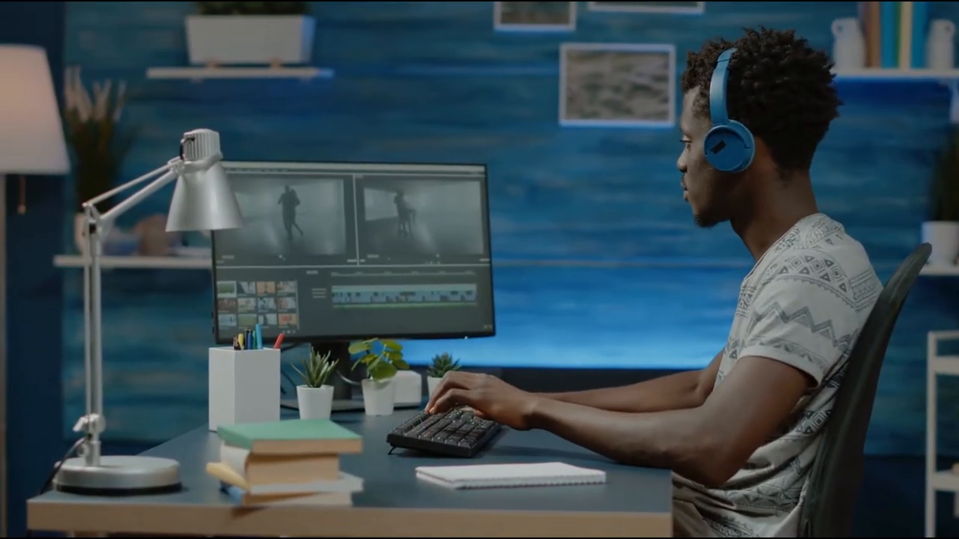
left_click(930, 50)
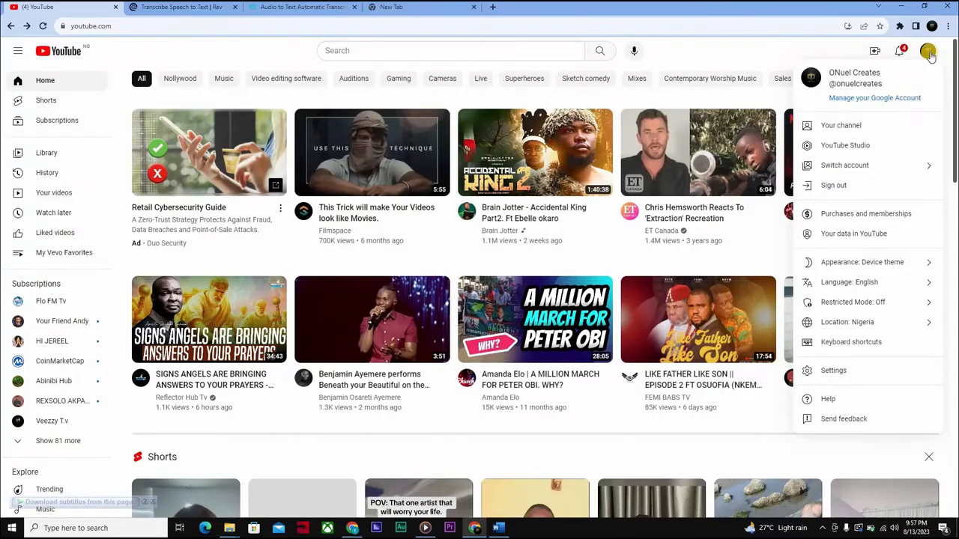
mouse_move(921, 87)
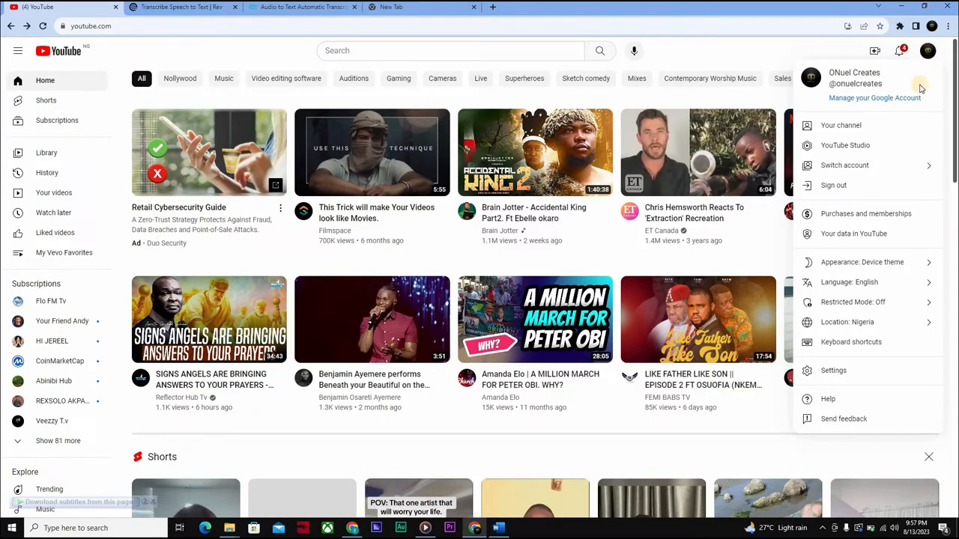
mouse_move(862, 146)
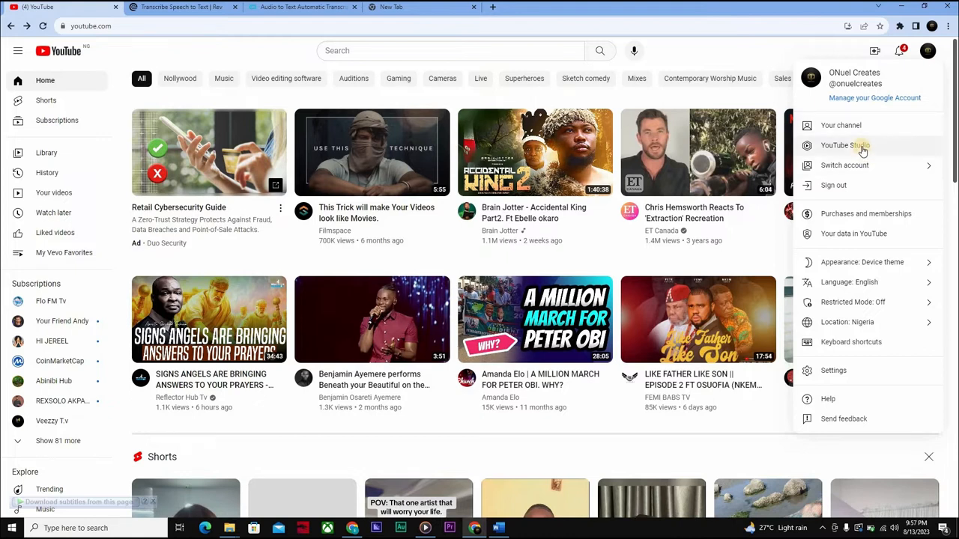
left_click(846, 145)
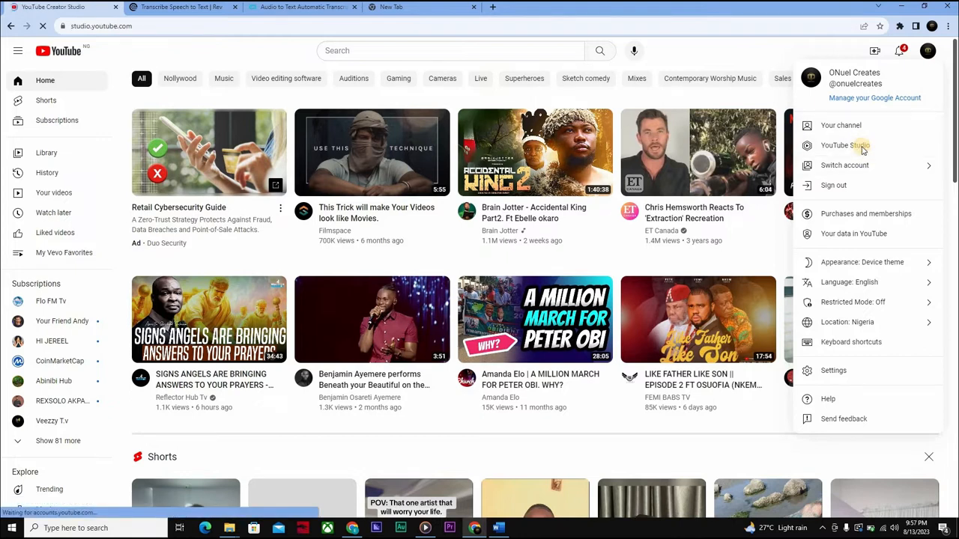
left_click(845, 145)
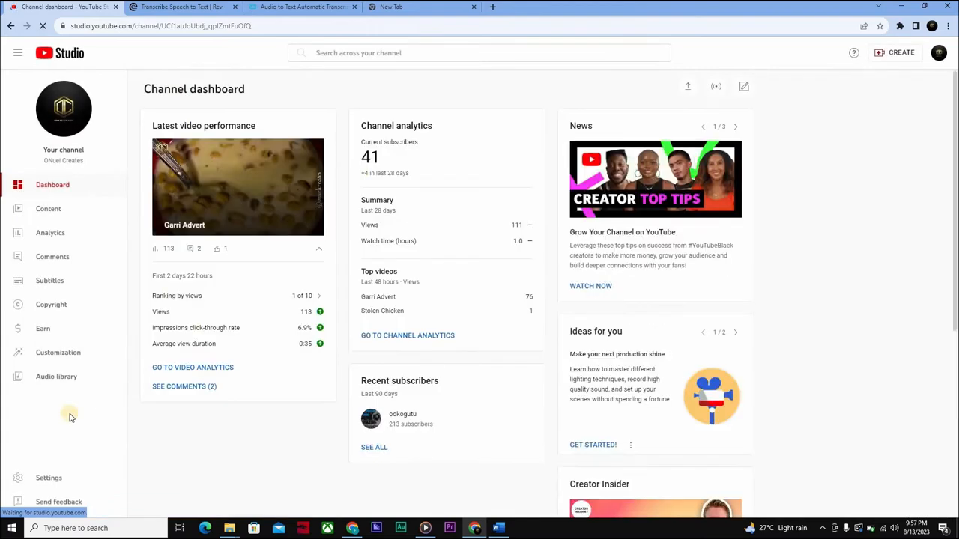
mouse_move(50, 281)
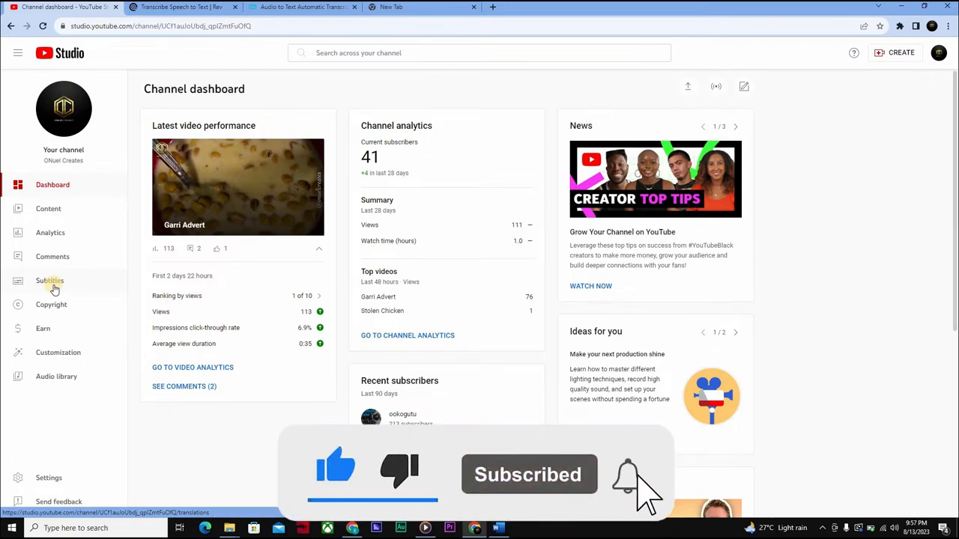
Show the Channel subtitles overview from the Studio sidebar
left_click(50, 281)
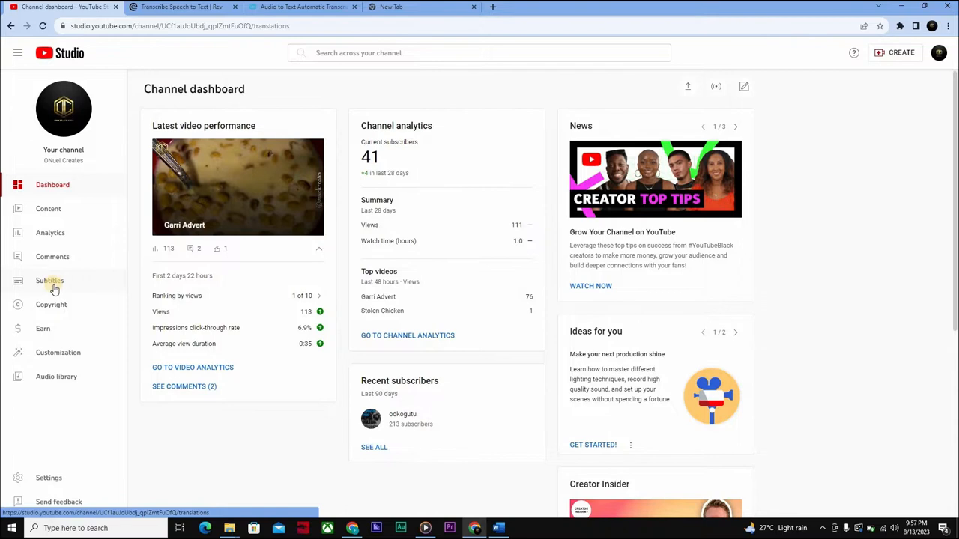
left_click(49, 280)
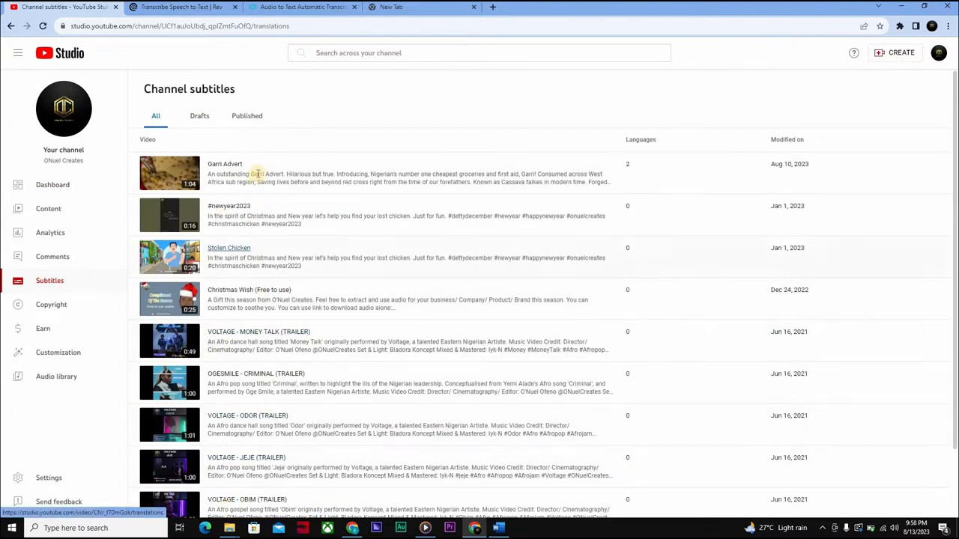
mouse_move(335, 258)
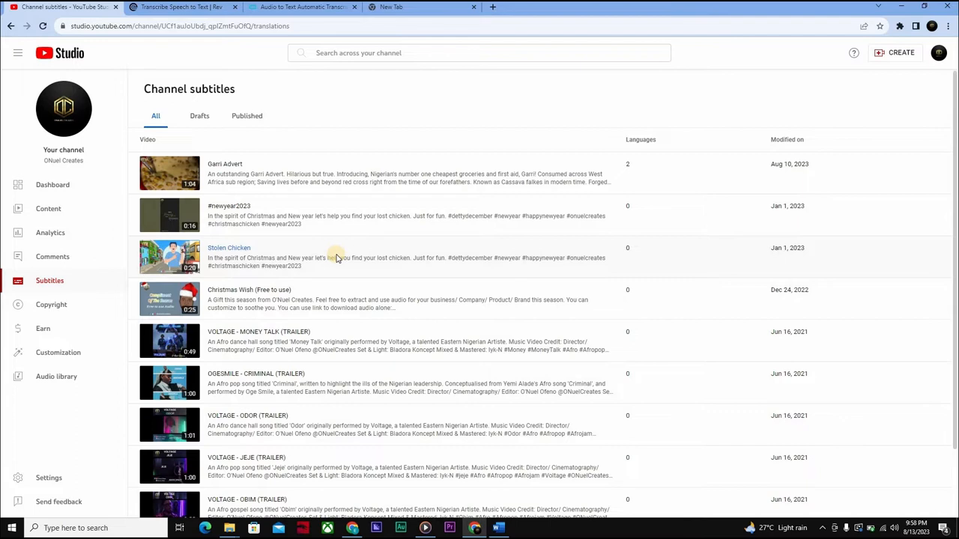
mouse_move(281, 204)
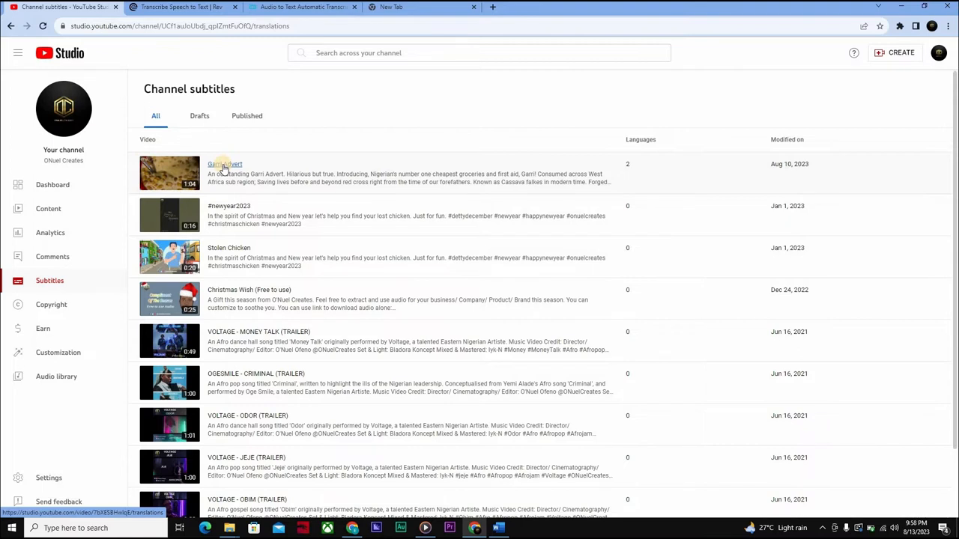
Bring up the subtitle languages for the Garri Advert video
left_click(225, 164)
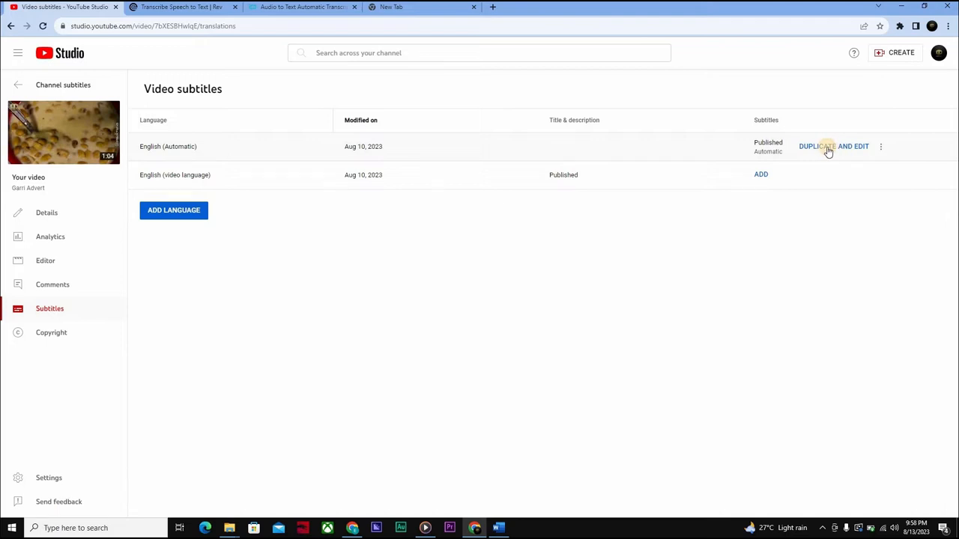
Duplicate and edit the English (Automatic) captions, review them, then close the editor
left_click(828, 146)
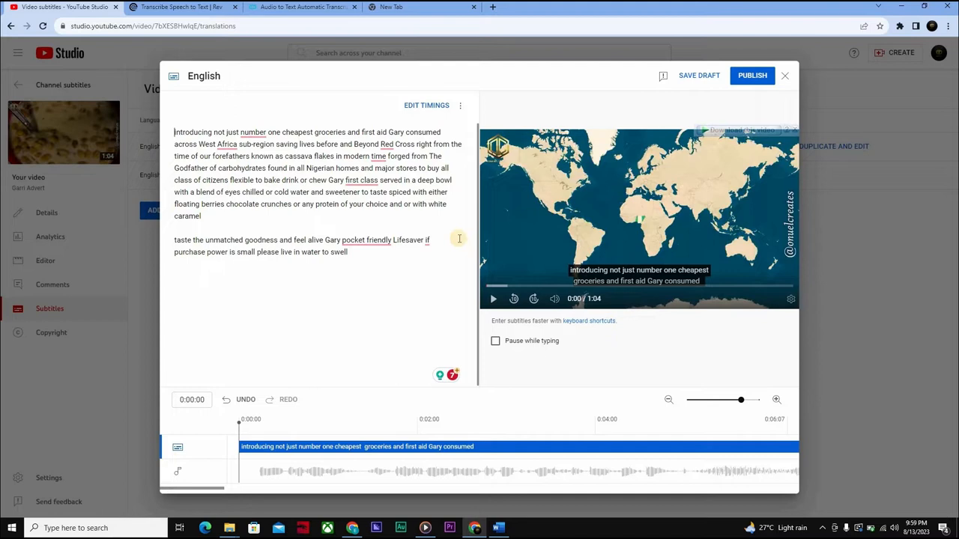
mouse_move(696, 75)
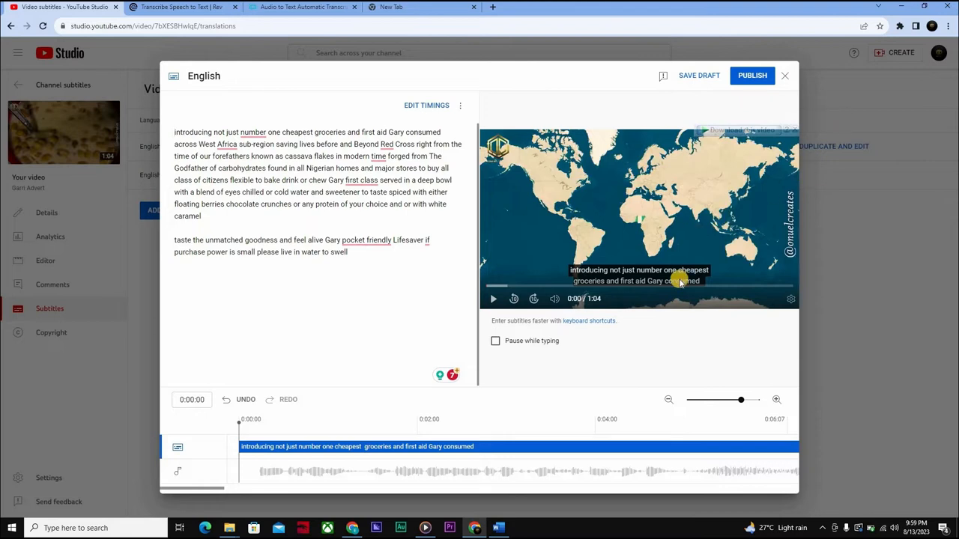
mouse_move(764, 145)
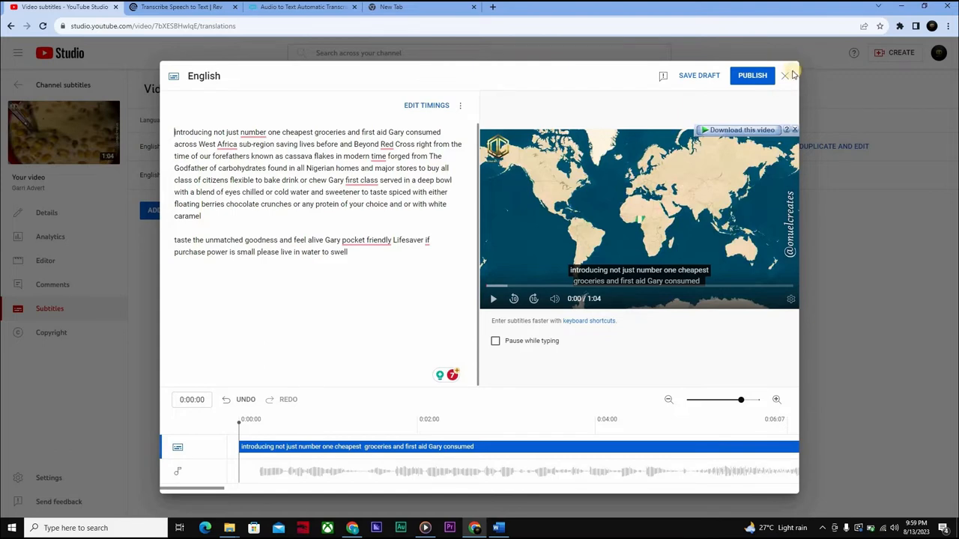
mouse_move(786, 76)
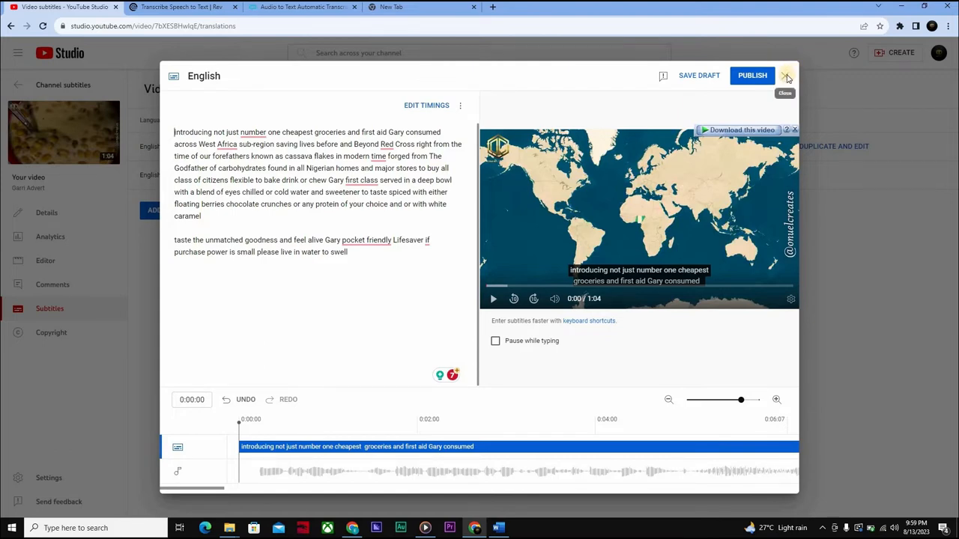
left_click(787, 76)
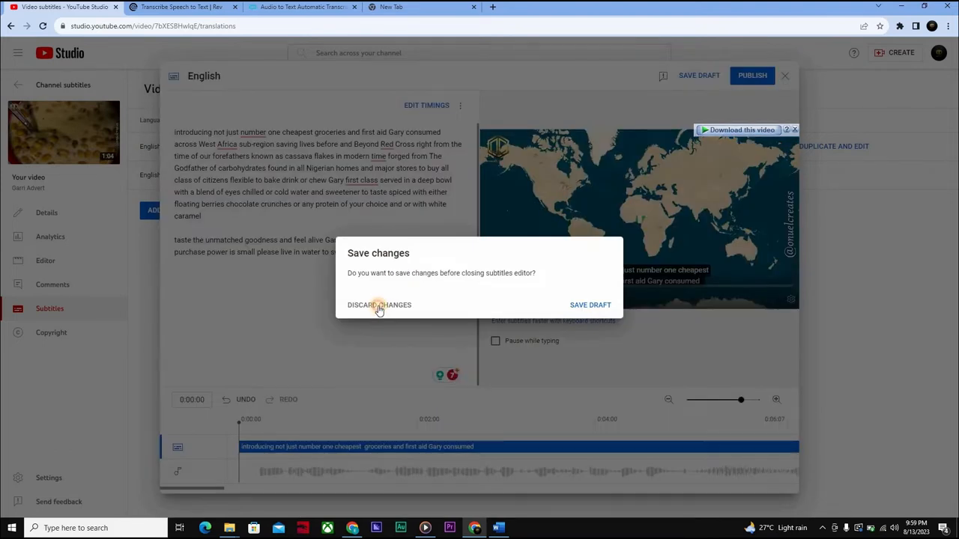
Discard the edits, start adding English captions and back out of uploading a caption file
left_click(378, 305)
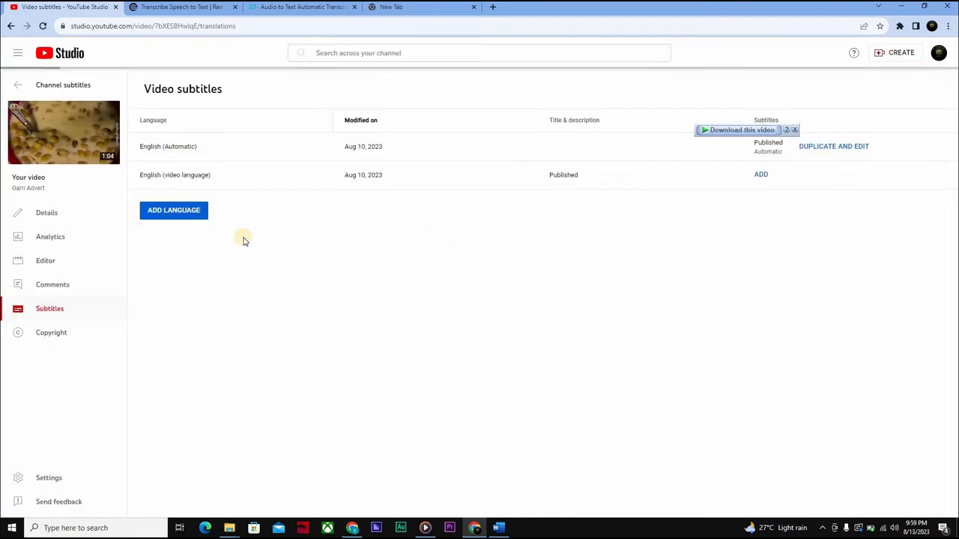
mouse_move(306, 263)
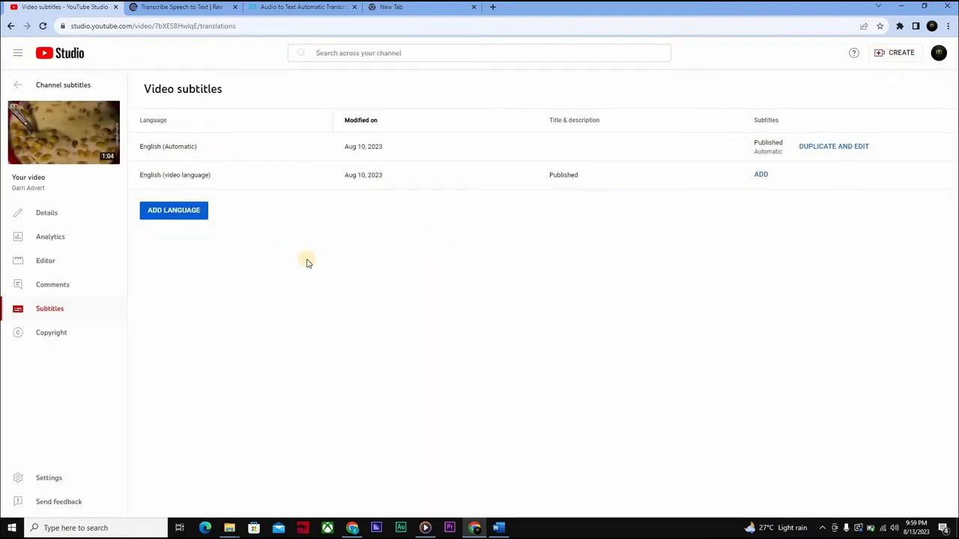
mouse_move(701, 248)
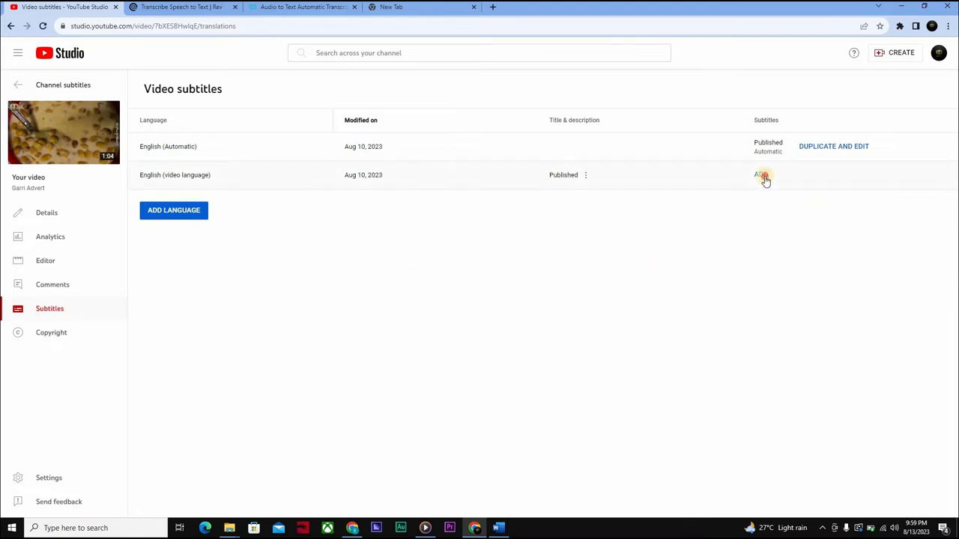
left_click(762, 174)
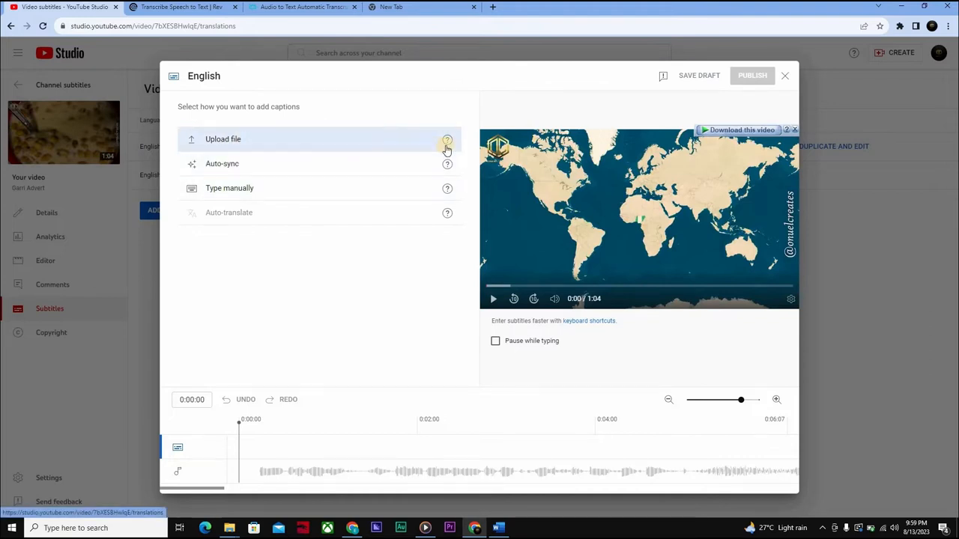
mouse_move(447, 140)
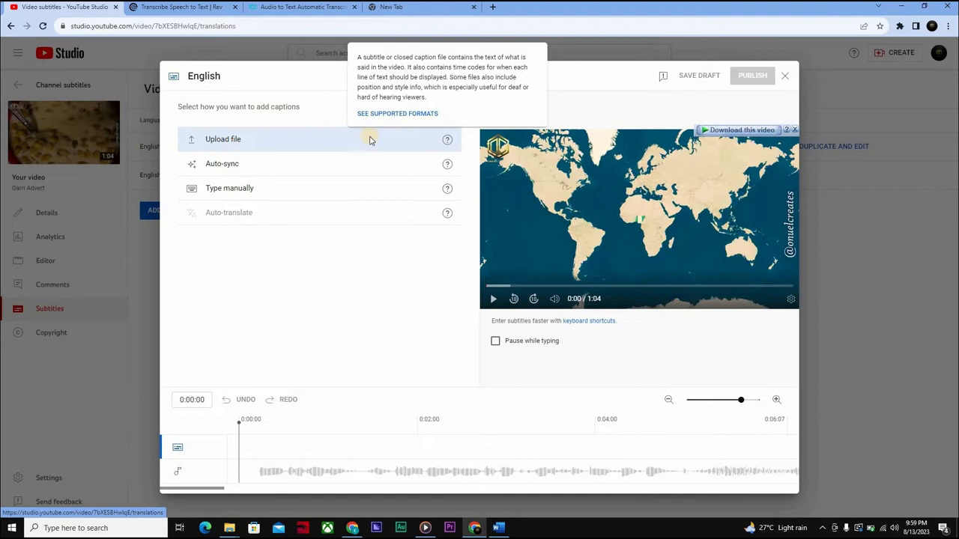
left_click(222, 139)
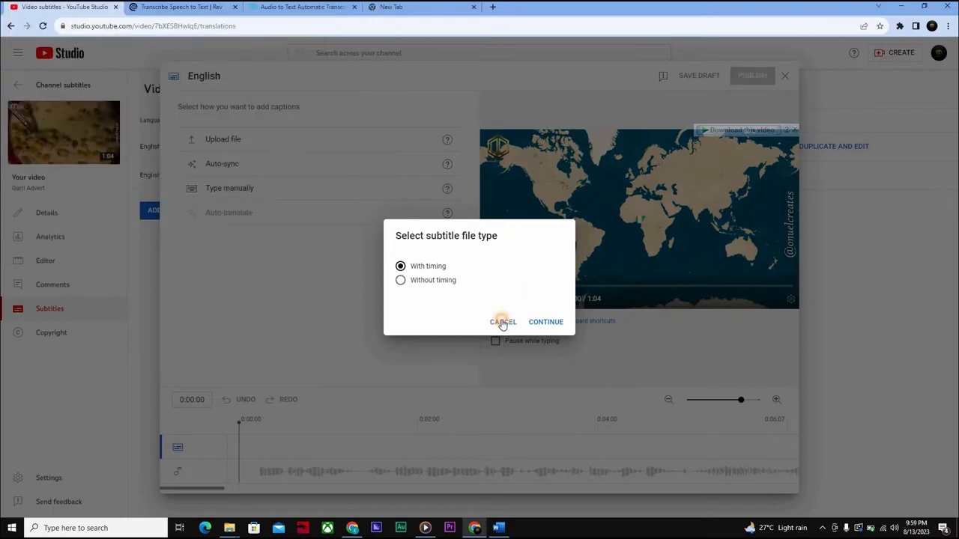
left_click(503, 321)
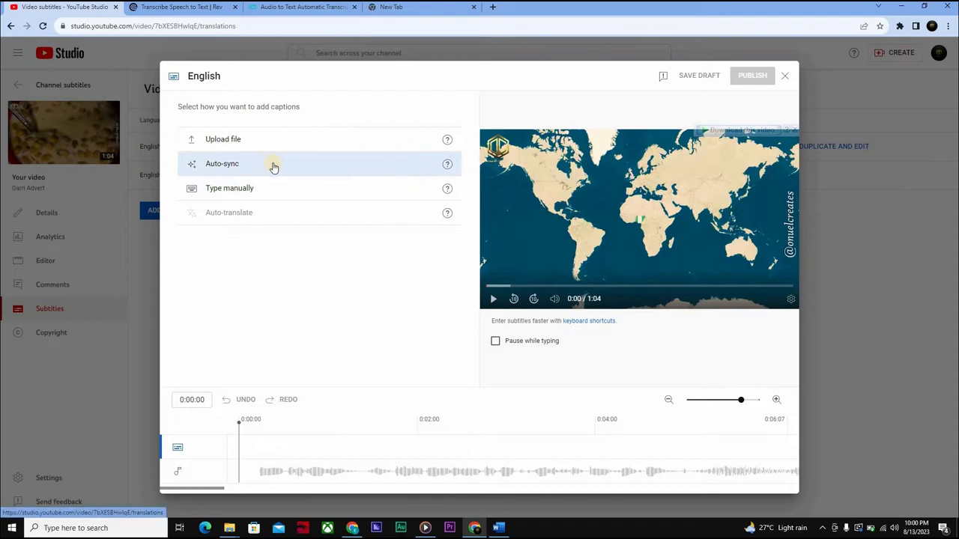
mouse_move(299, 188)
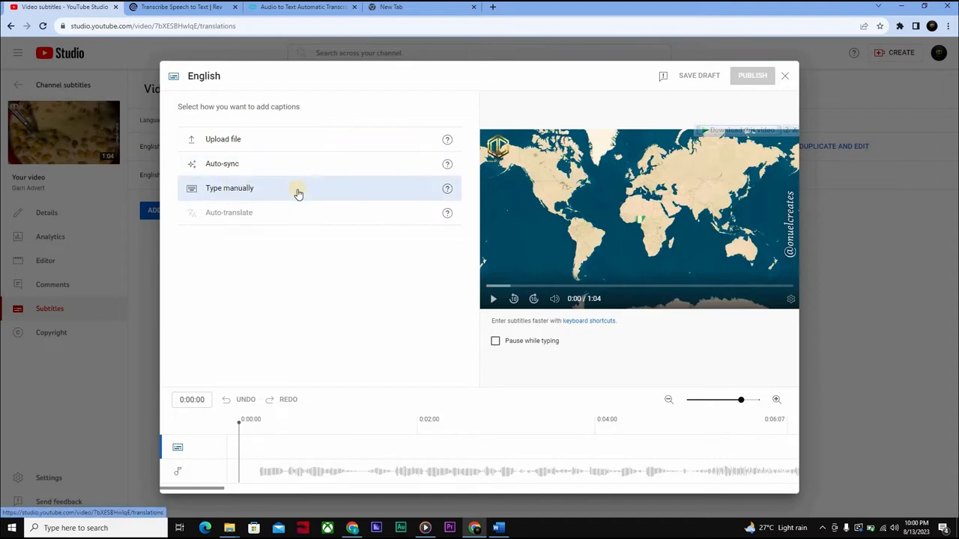
mouse_move(187, 120)
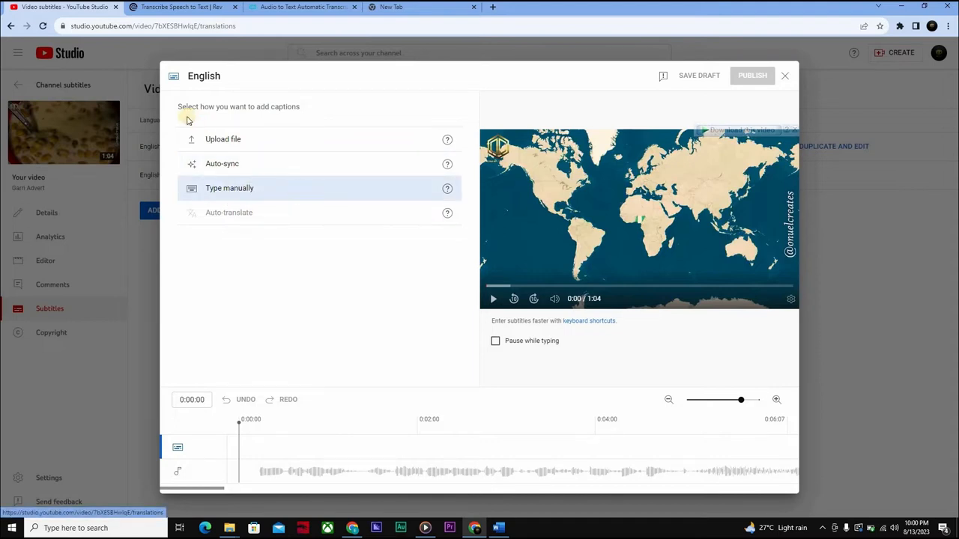
Try entering captions by hand, then close the editor and discard the unsaved changes
left_click(229, 188)
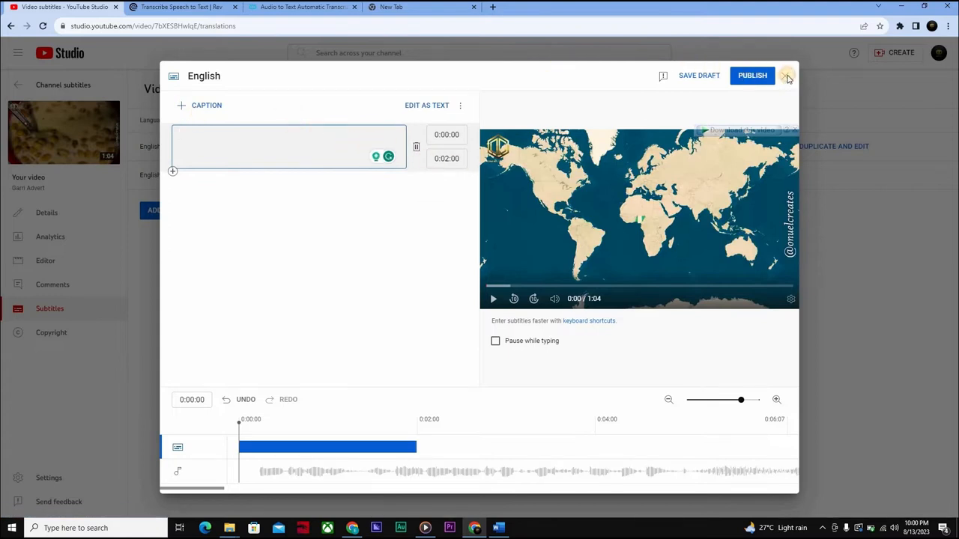
left_click(787, 76)
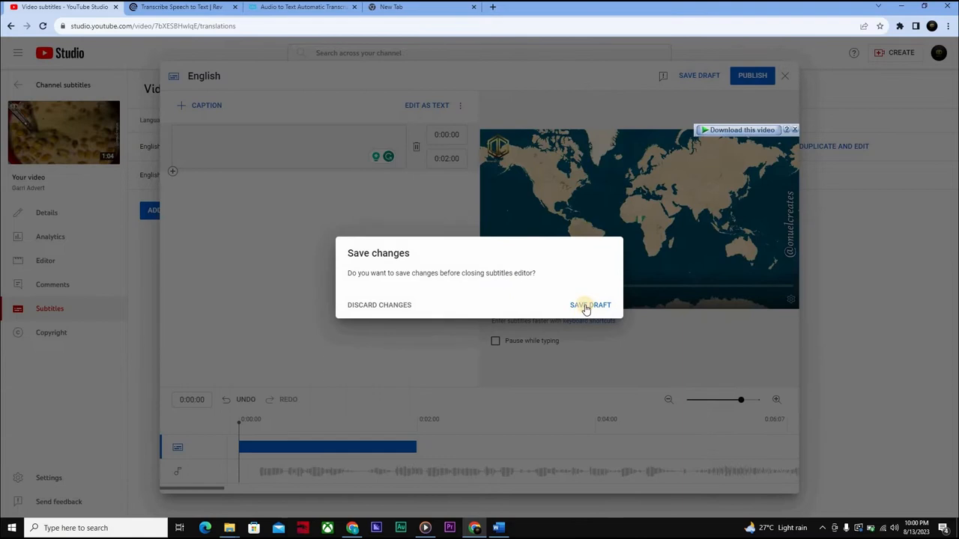
mouse_move(386, 305)
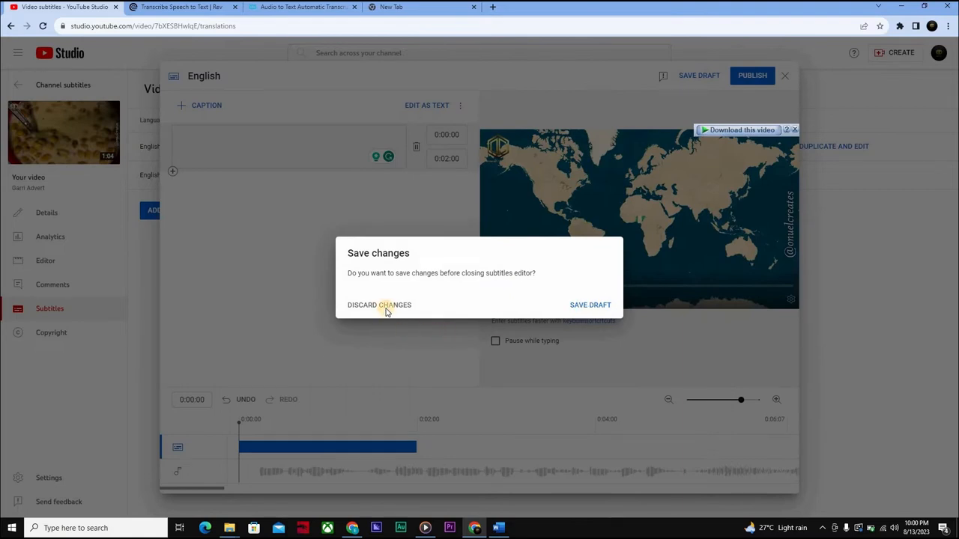
left_click(378, 305)
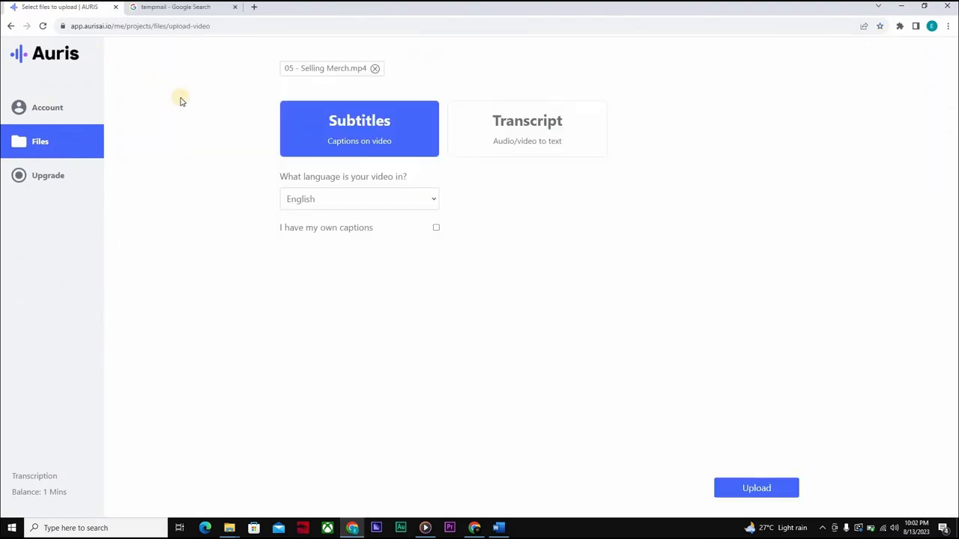
mouse_move(218, 250)
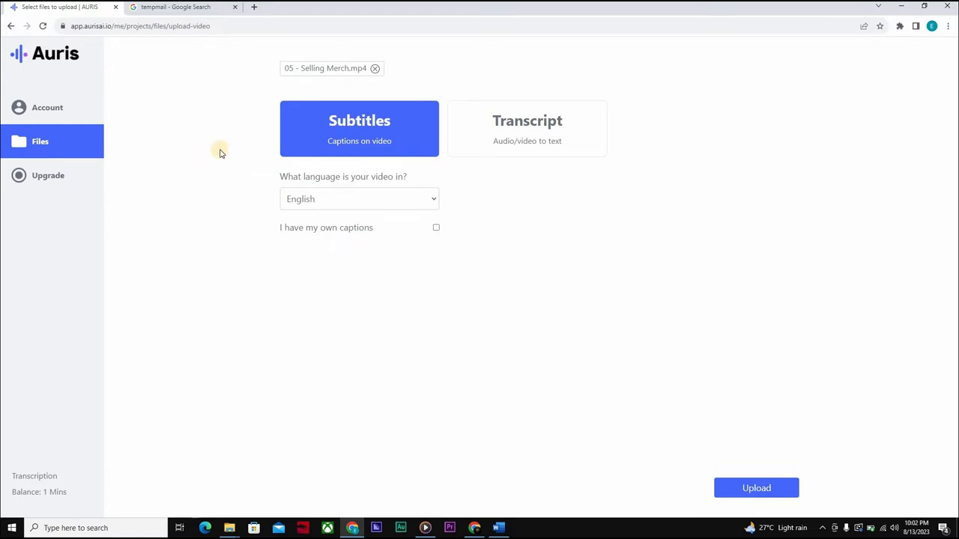
mouse_move(518, 214)
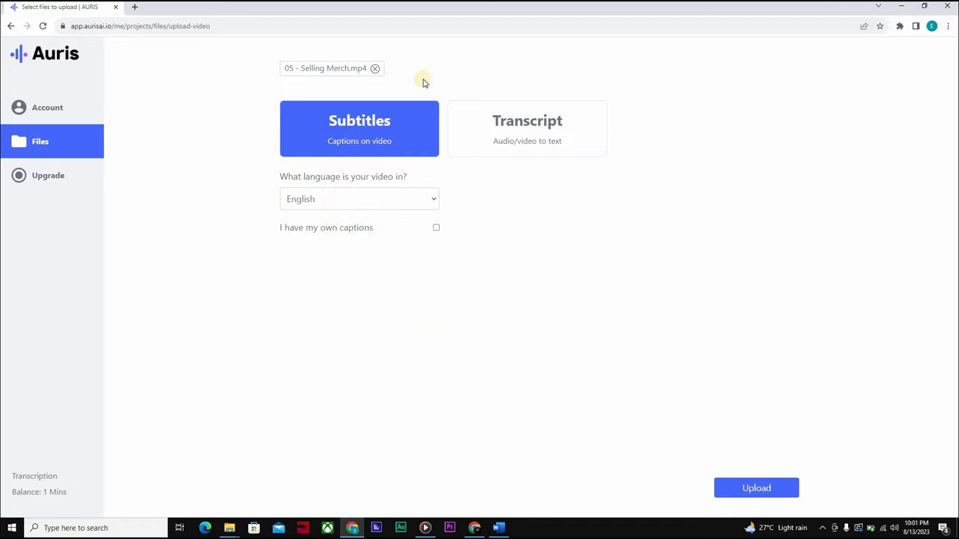
mouse_move(660, 222)
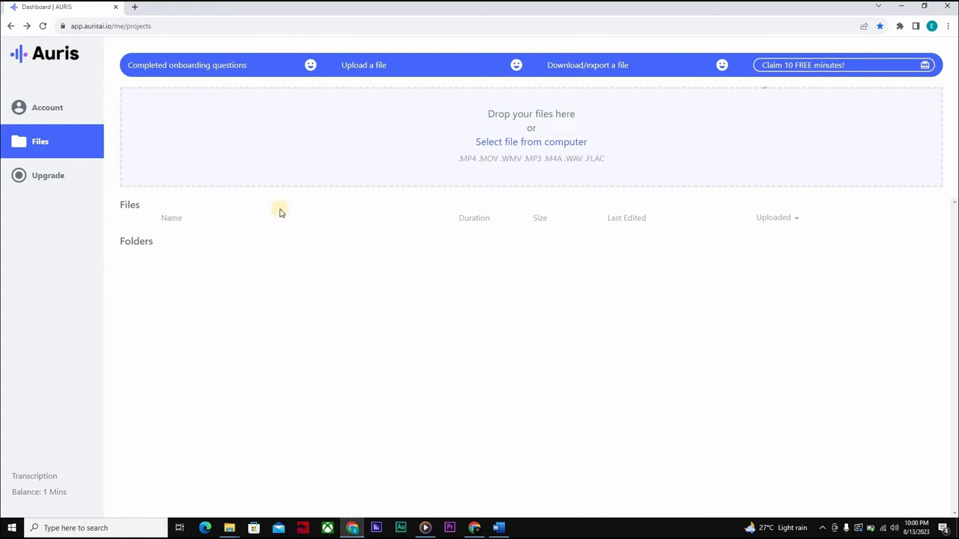
mouse_move(429, 213)
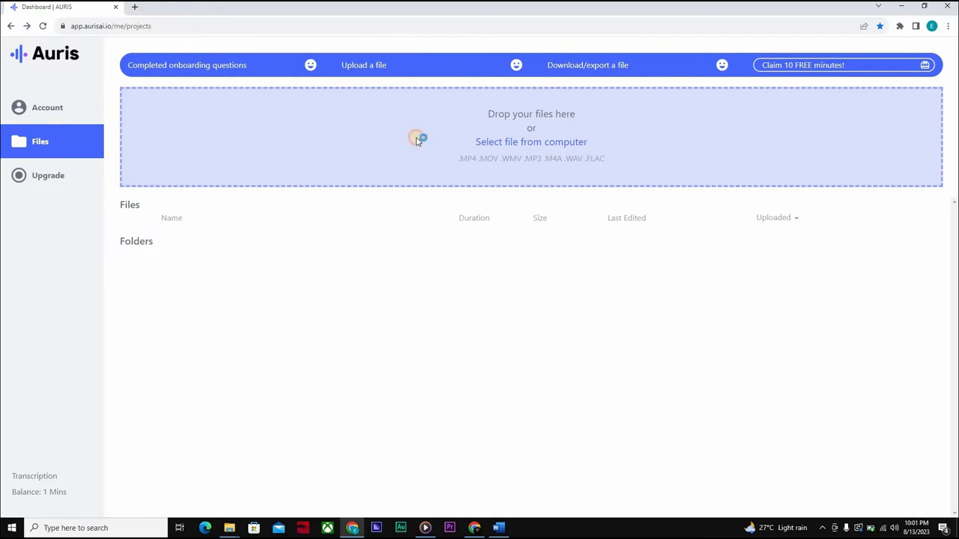
Load 05 - Selling Merch.mp4 from the computer into Auris for subtitling
left_click(531, 142)
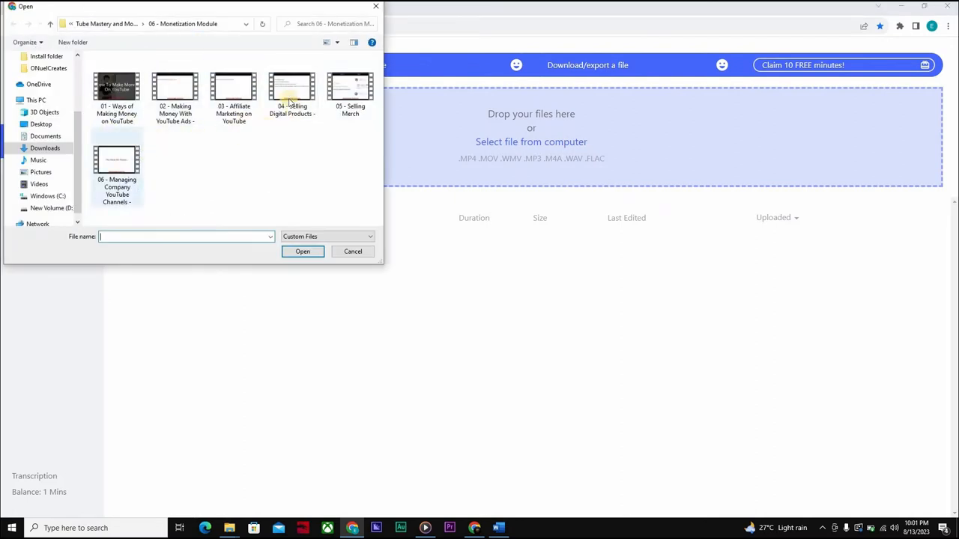
left_click(350, 85)
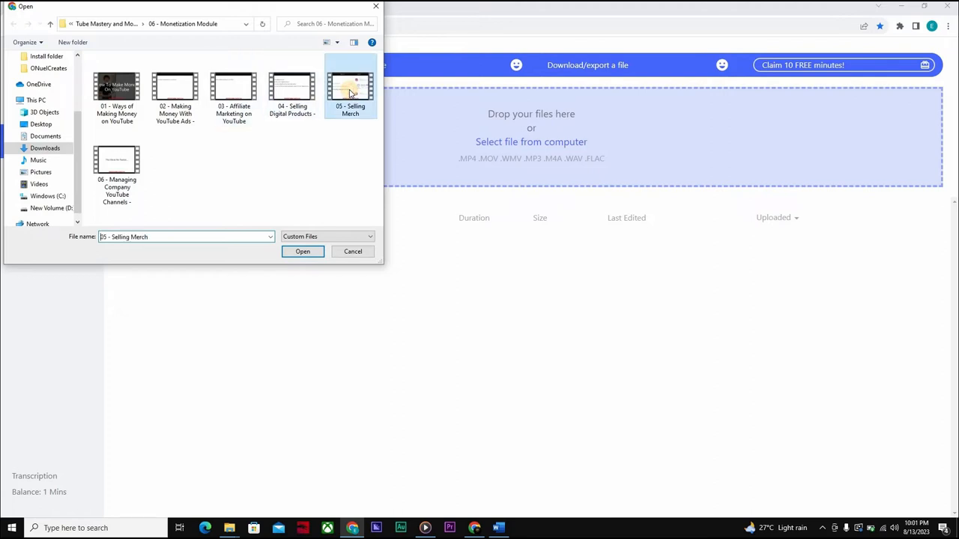
left_click(303, 251)
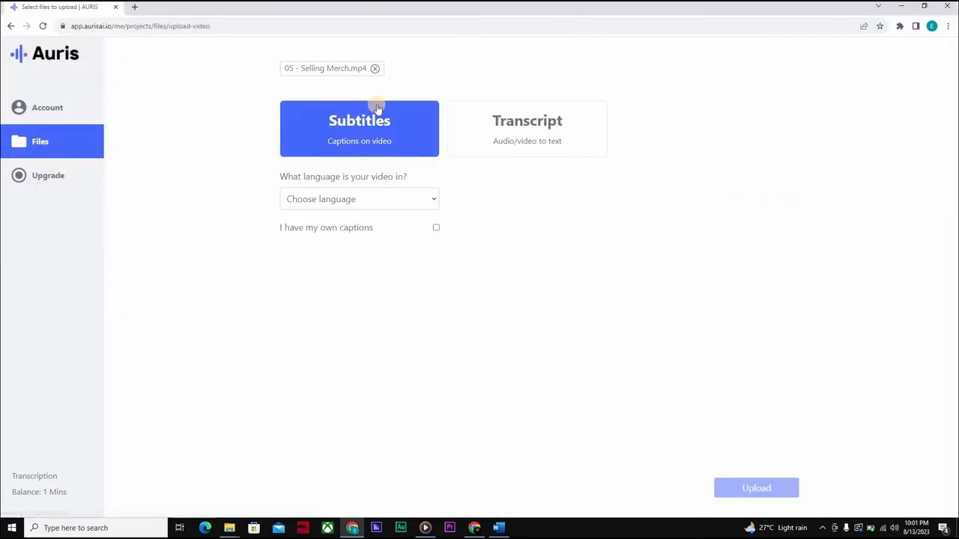
mouse_move(428, 194)
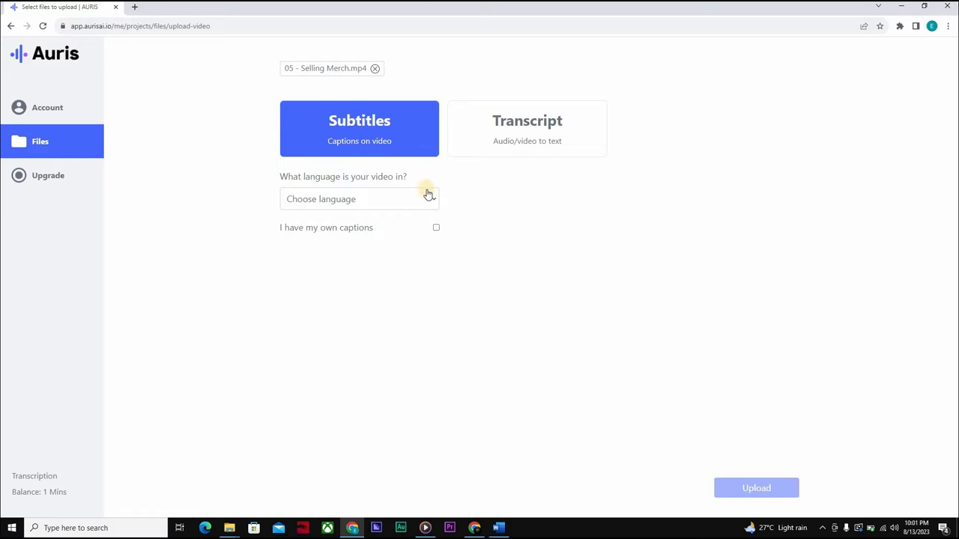
Set the video language to English and mark that it already has its own captions
left_click(359, 198)
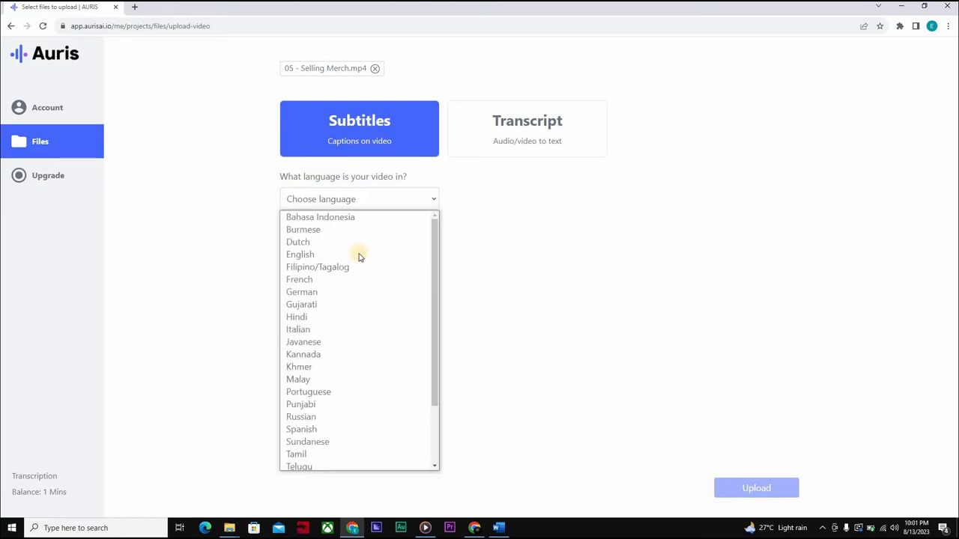
left_click(300, 255)
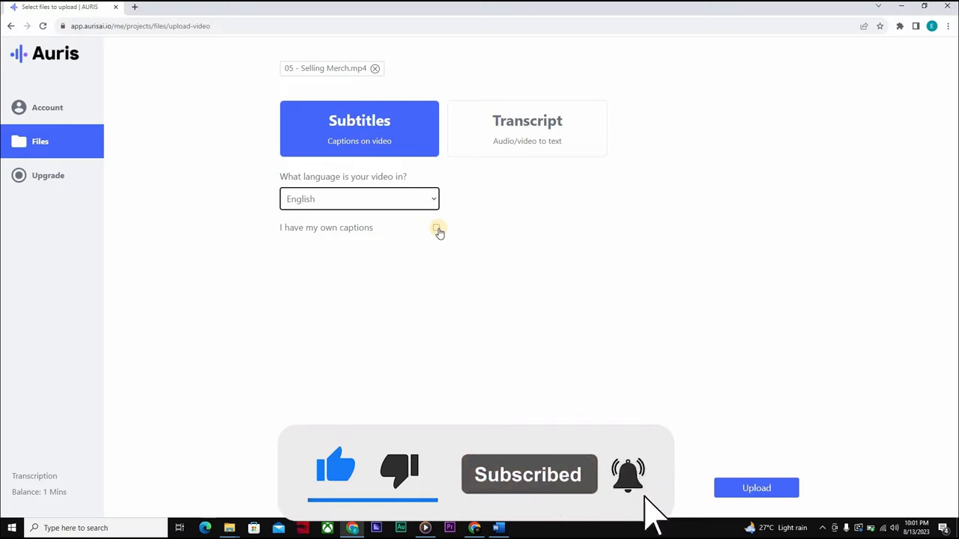
left_click(437, 227)
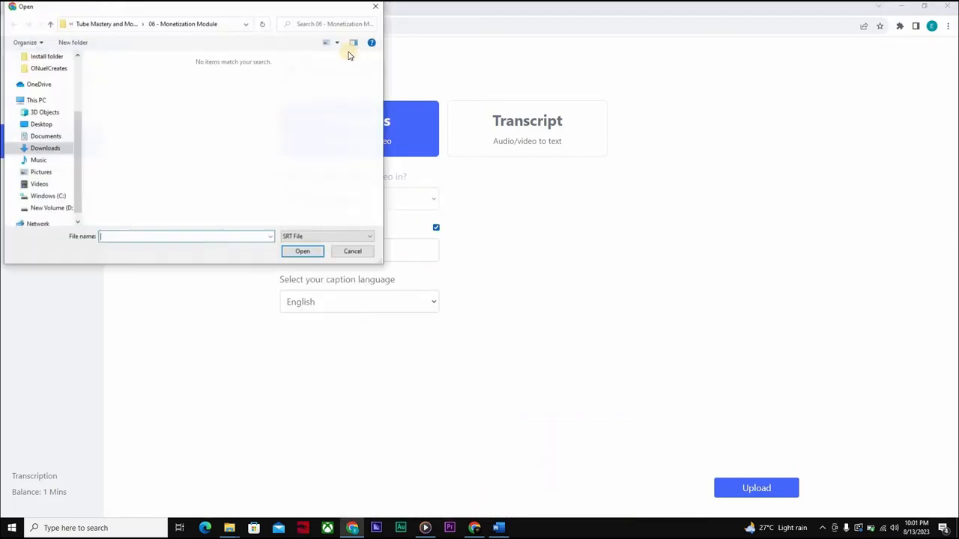
mouse_move(442, 217)
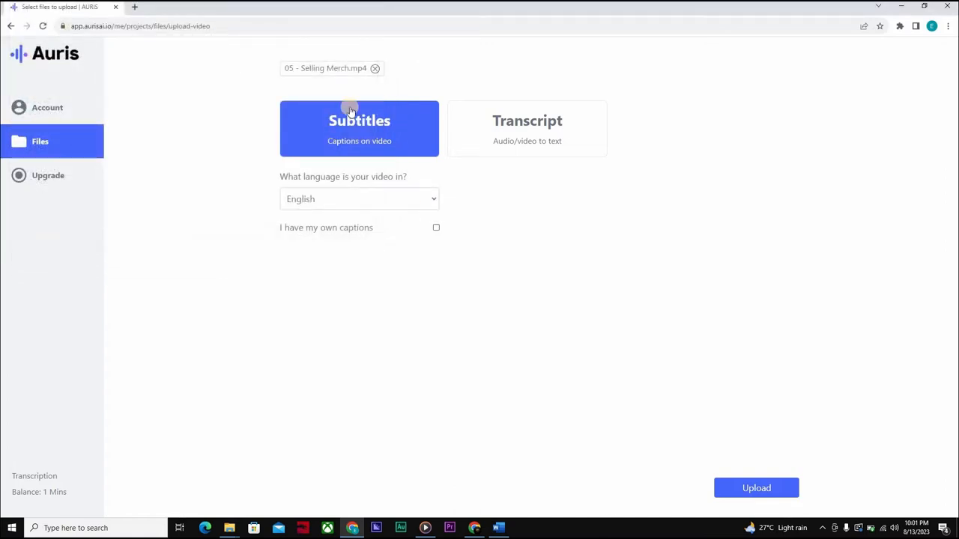
mouse_move(513, 370)
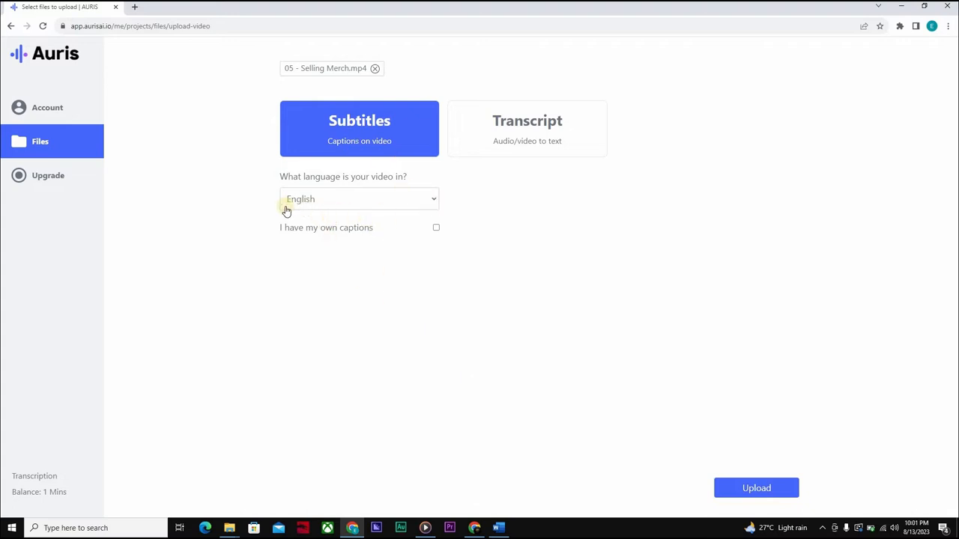
mouse_move(267, 272)
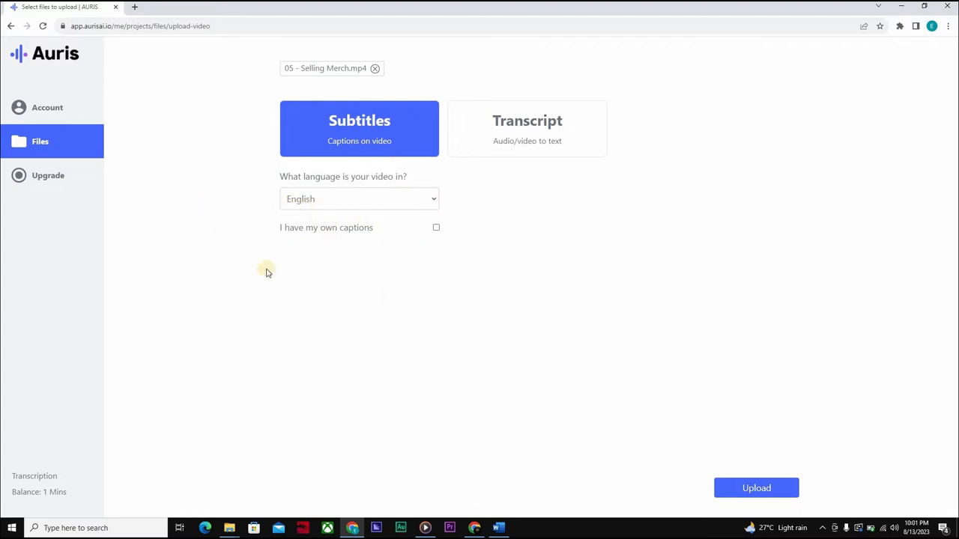
mouse_move(333, 263)
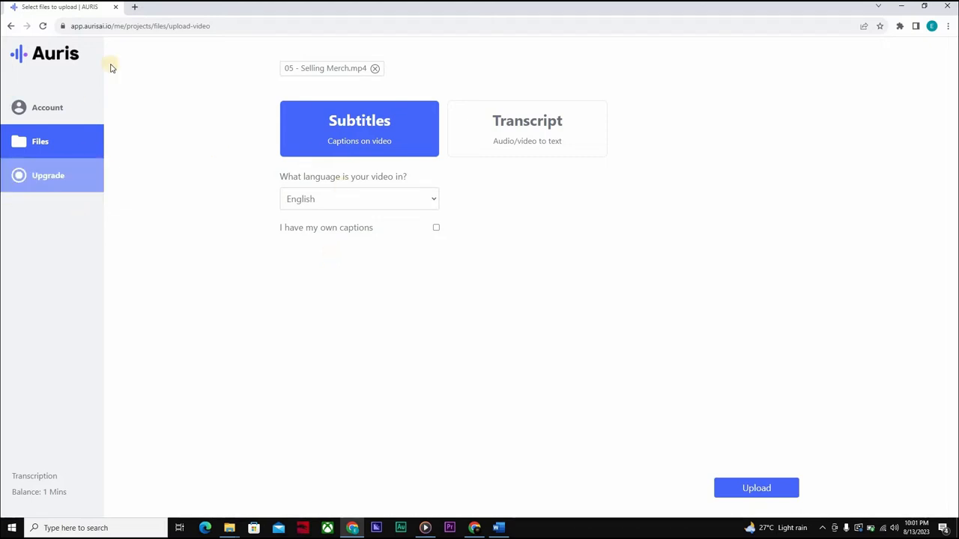
mouse_move(811, 125)
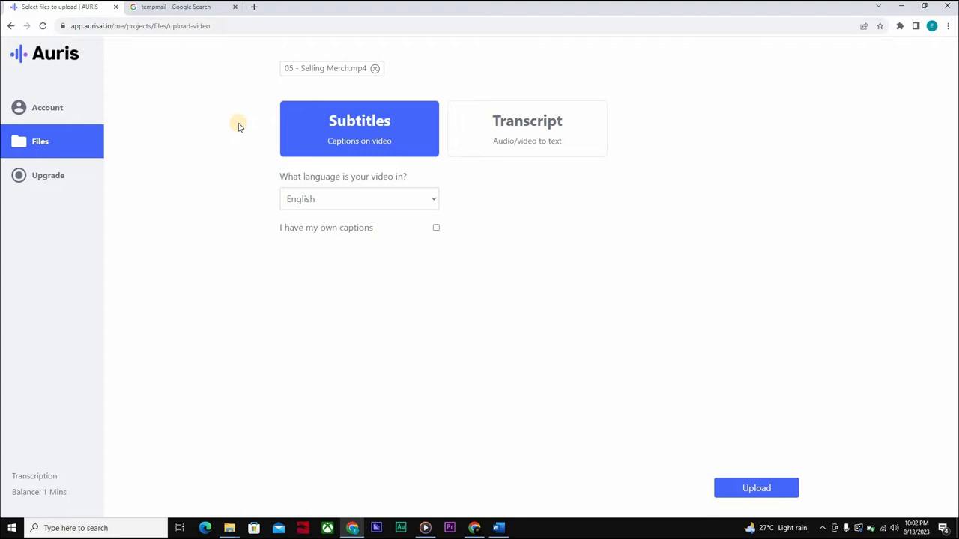
mouse_move(251, 263)
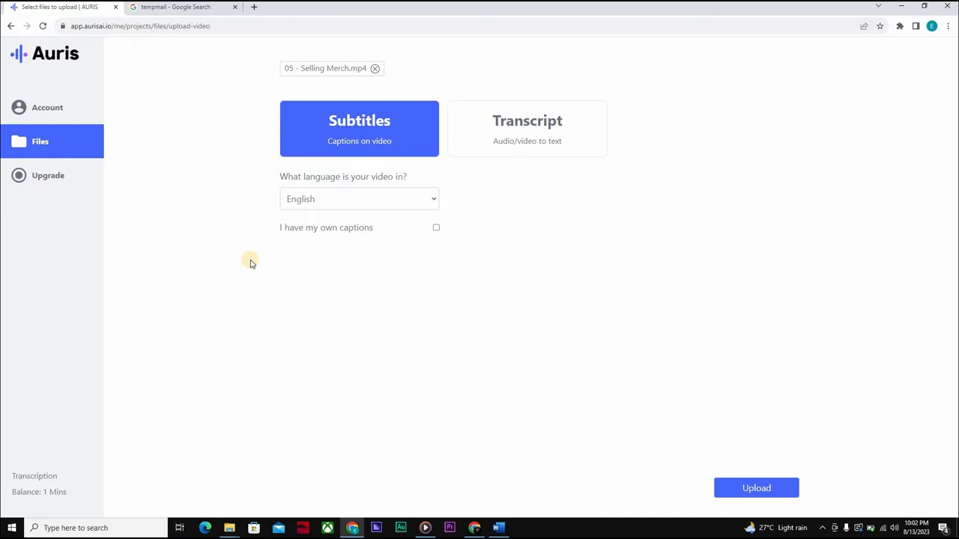
mouse_move(247, 151)
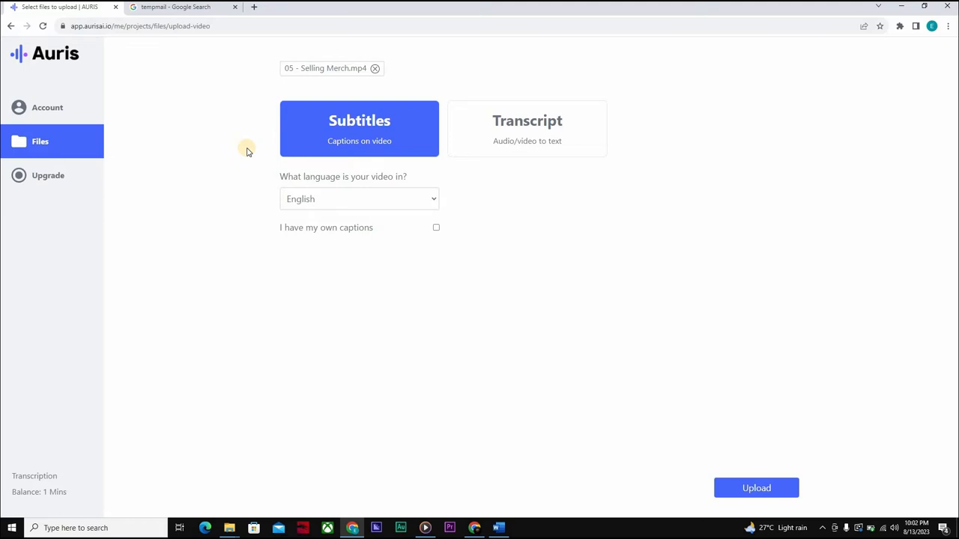
mouse_move(415, 488)
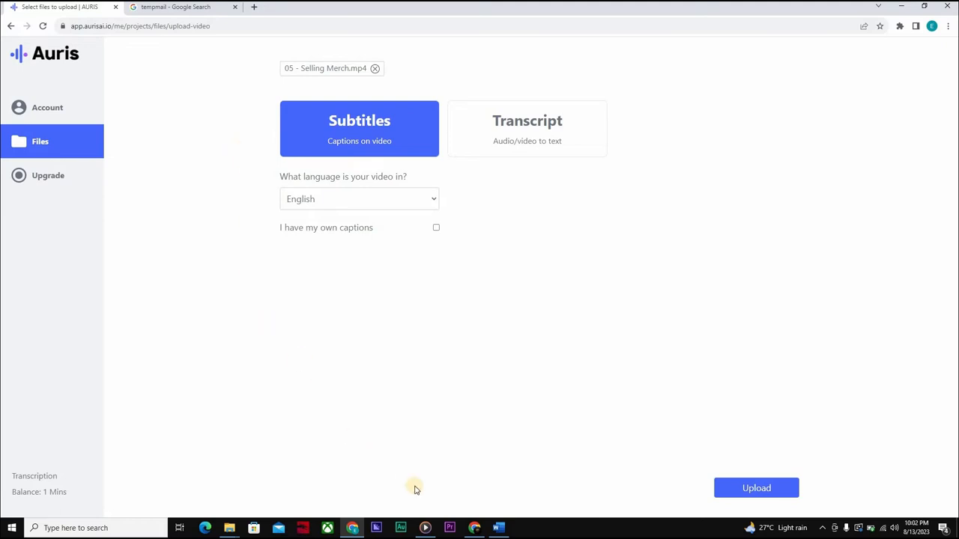
mouse_move(298, 279)
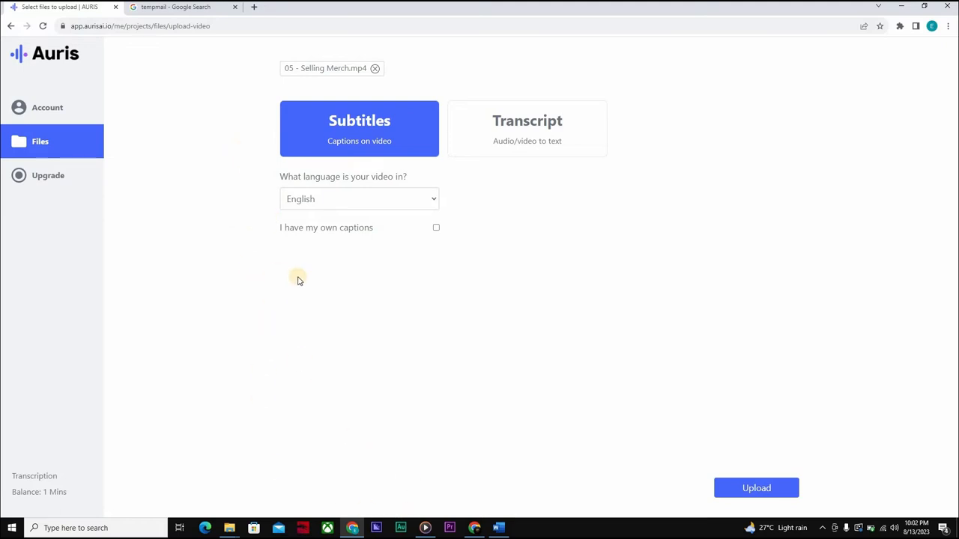
mouse_move(470, 98)
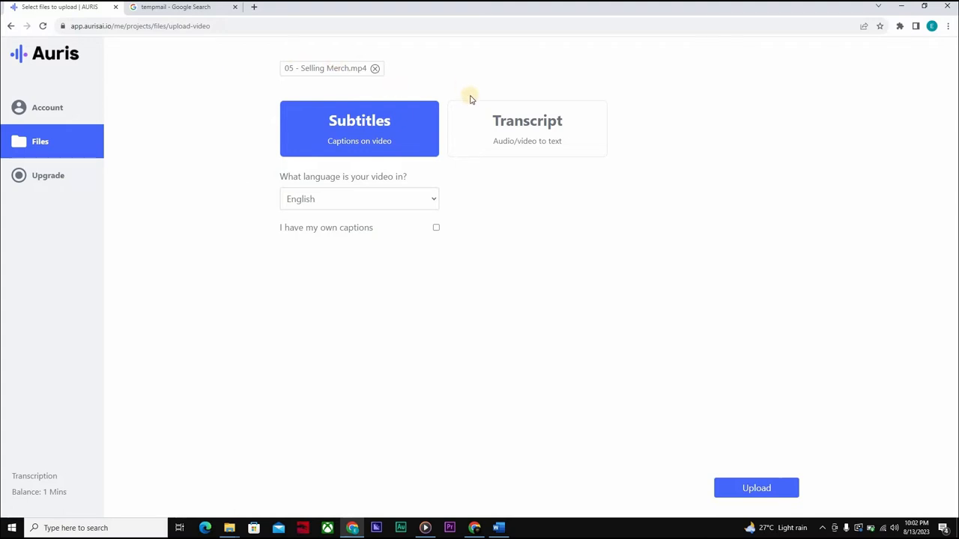
mouse_move(250, 87)
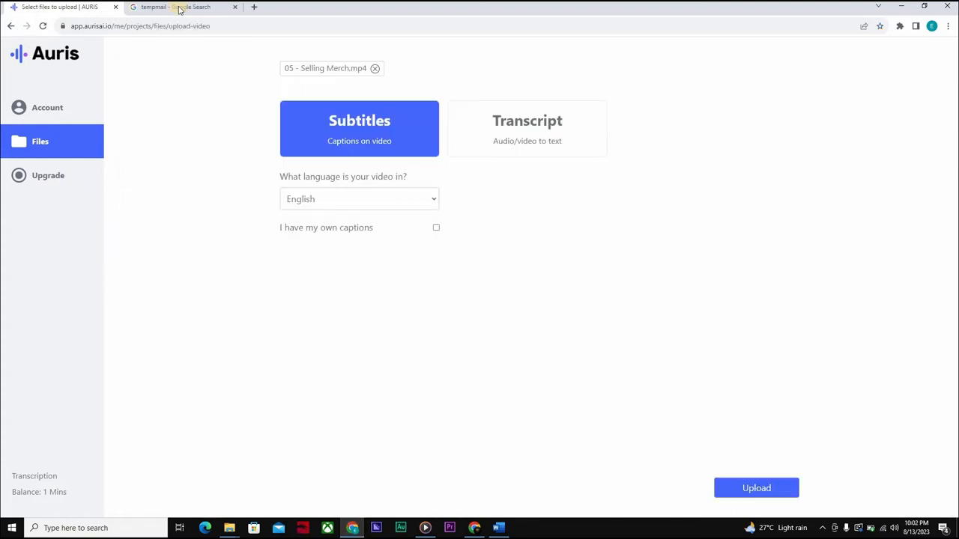
From the tempmail Google results, go to the Temp Mail - Disposable Temporary Email site
left_click(180, 6)
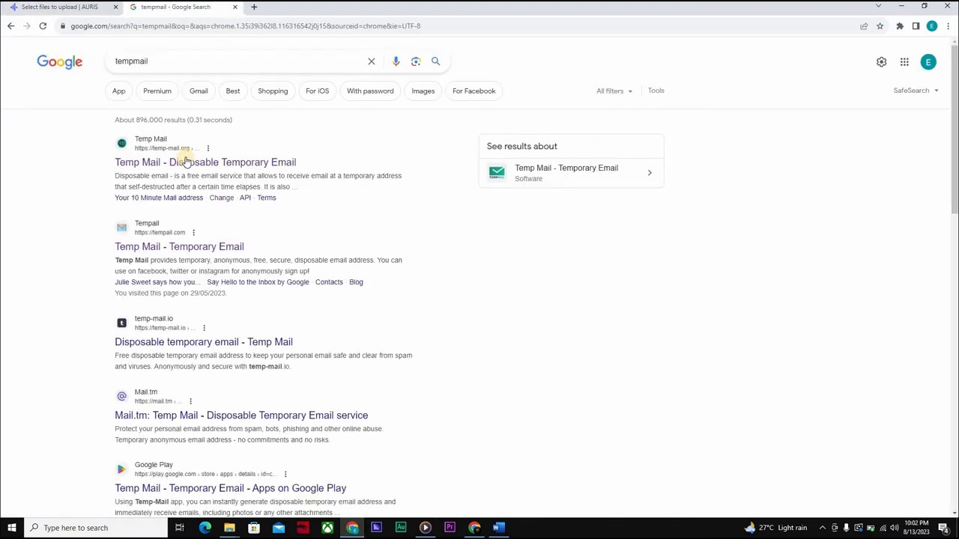
left_click(204, 161)
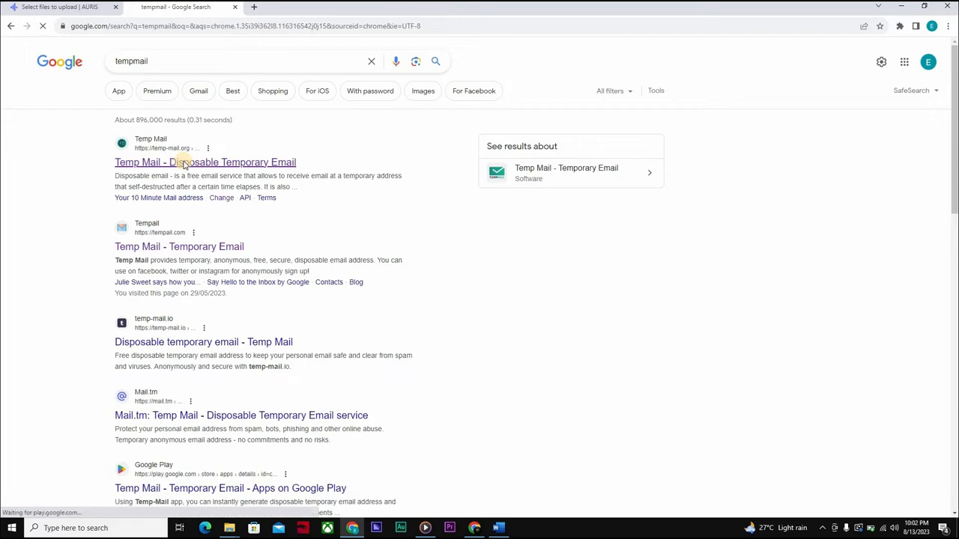
left_click(204, 162)
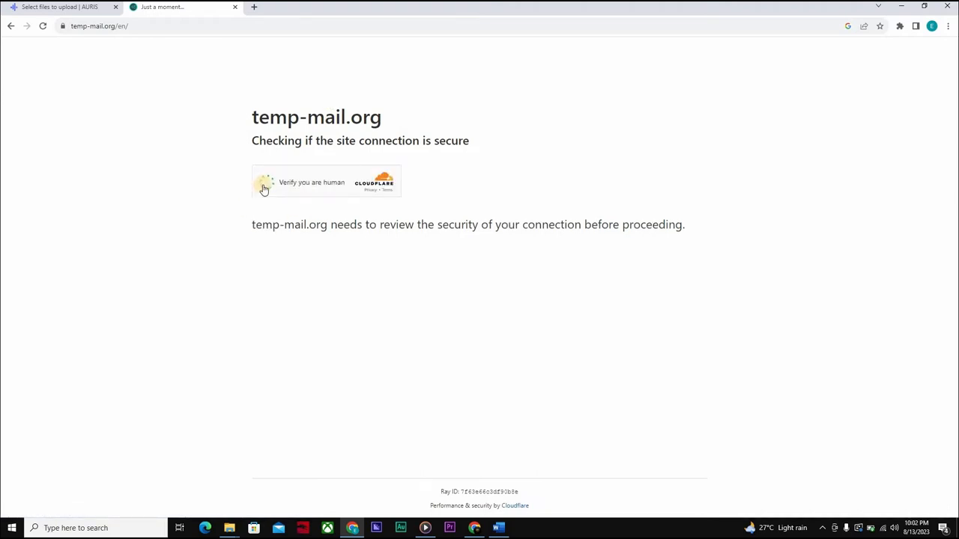
Pass temp-mail.org's human verification to reach the generated disposable address and inbox
left_click(264, 187)
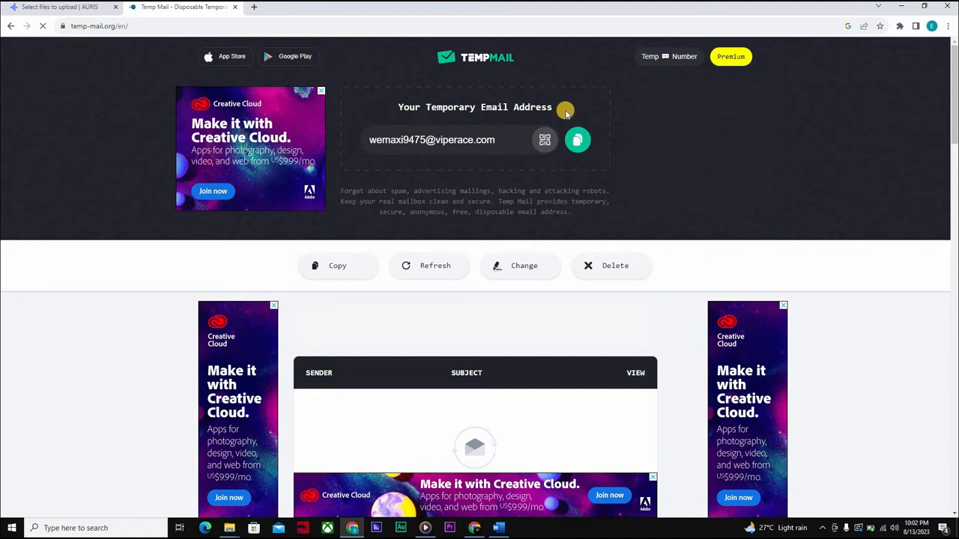
mouse_move(612, 266)
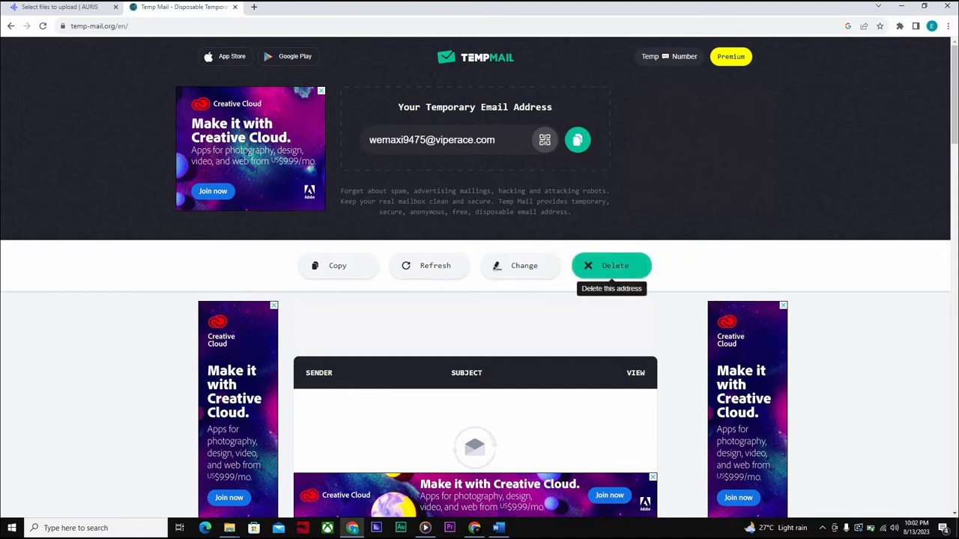
mouse_move(66, 354)
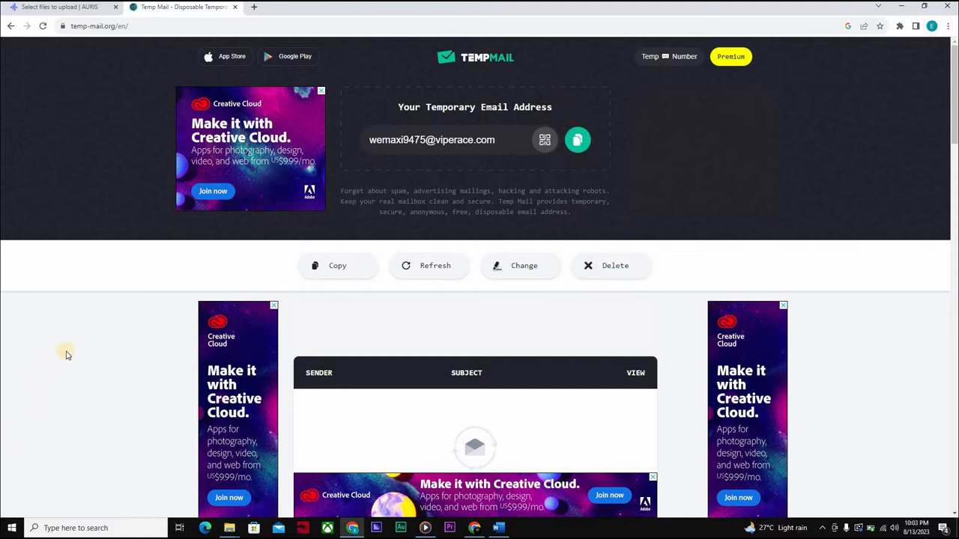
mouse_move(493, 453)
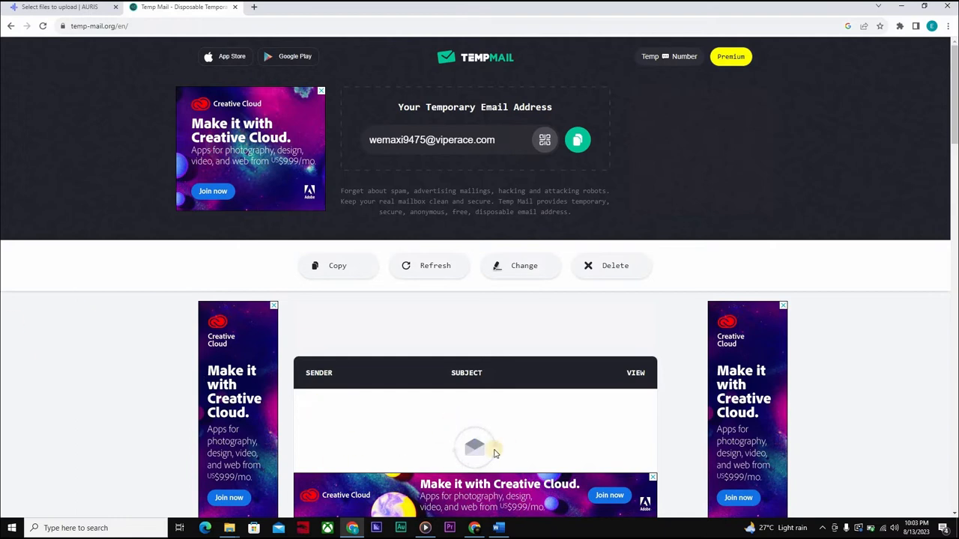
mouse_move(390, 316)
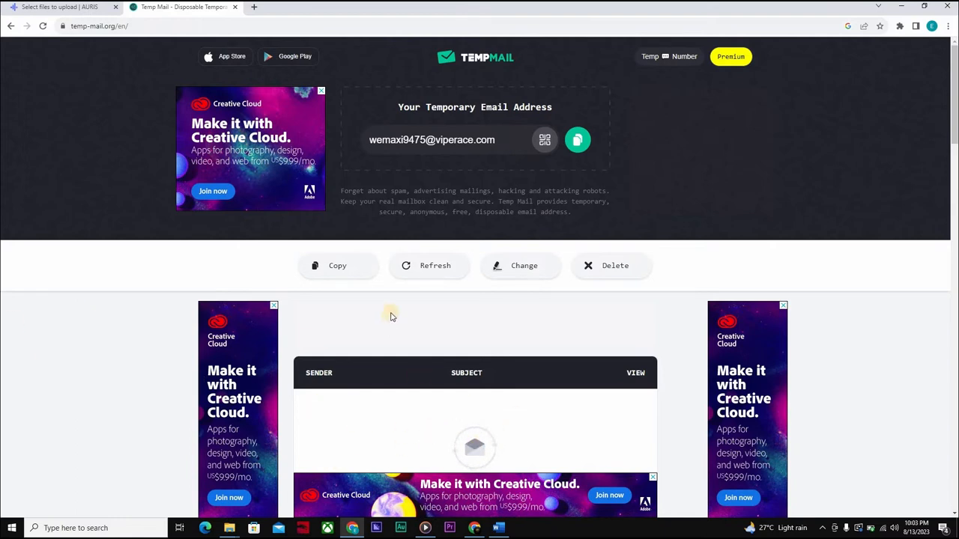
mouse_move(645, 214)
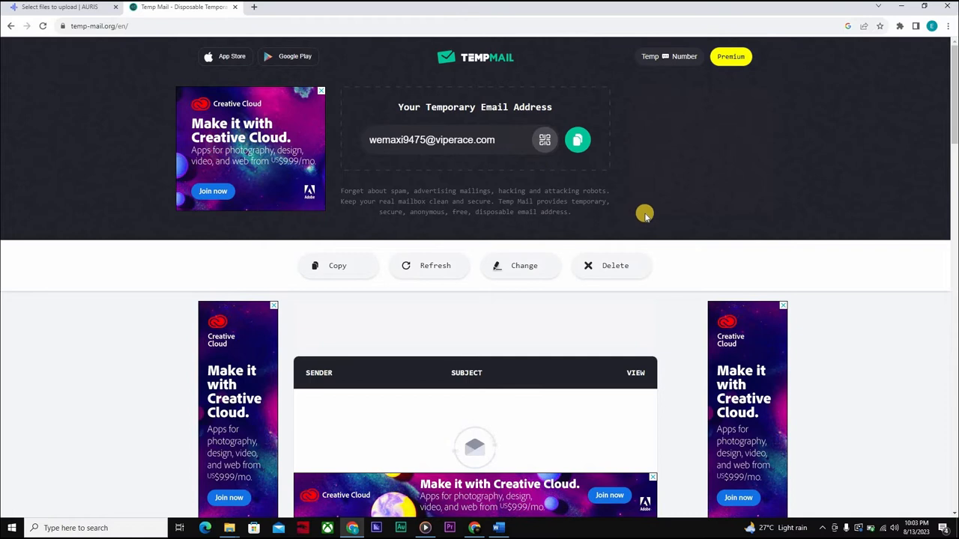
mouse_move(612, 266)
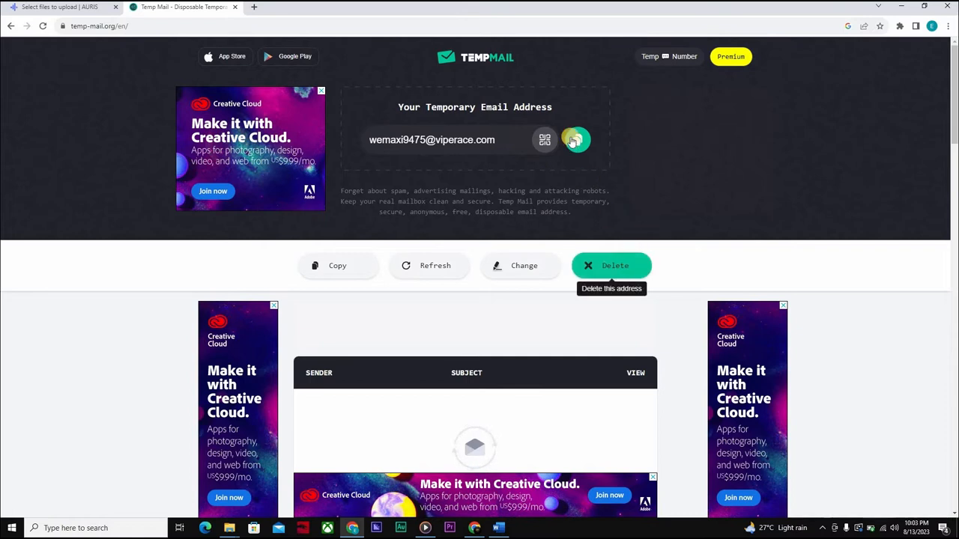
mouse_move(414, 120)
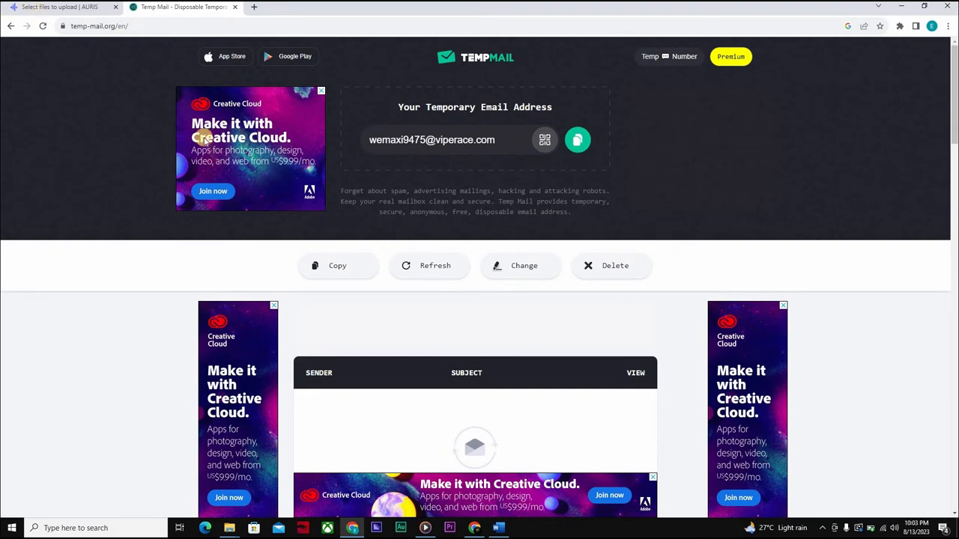
Back in Auris, switch Selling Merch.mp4 to a Transcript with English as the file language
left_click(60, 6)
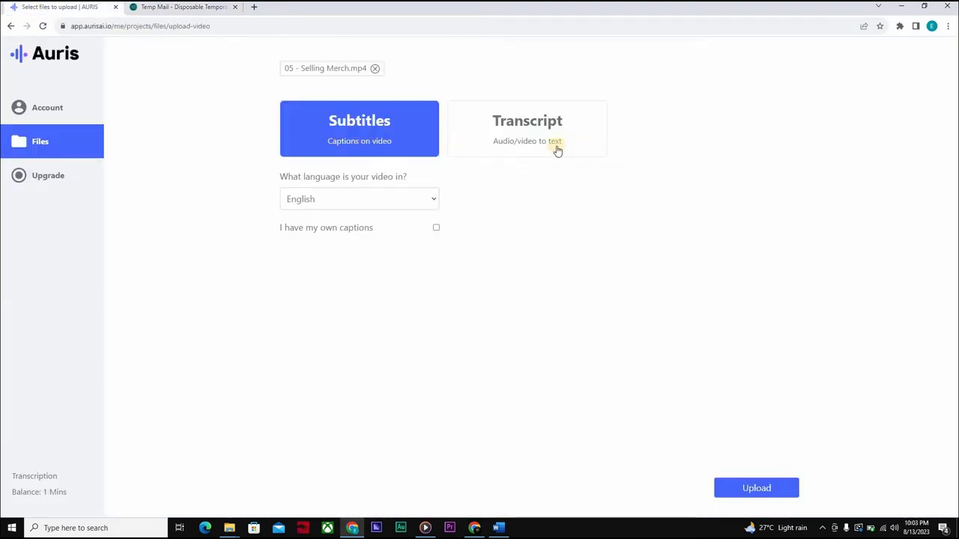
mouse_move(579, 148)
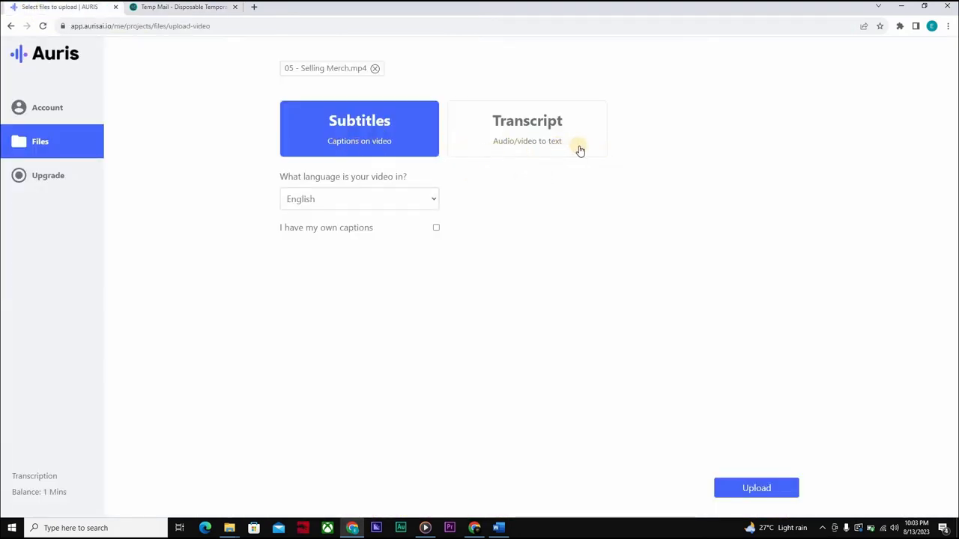
mouse_move(502, 153)
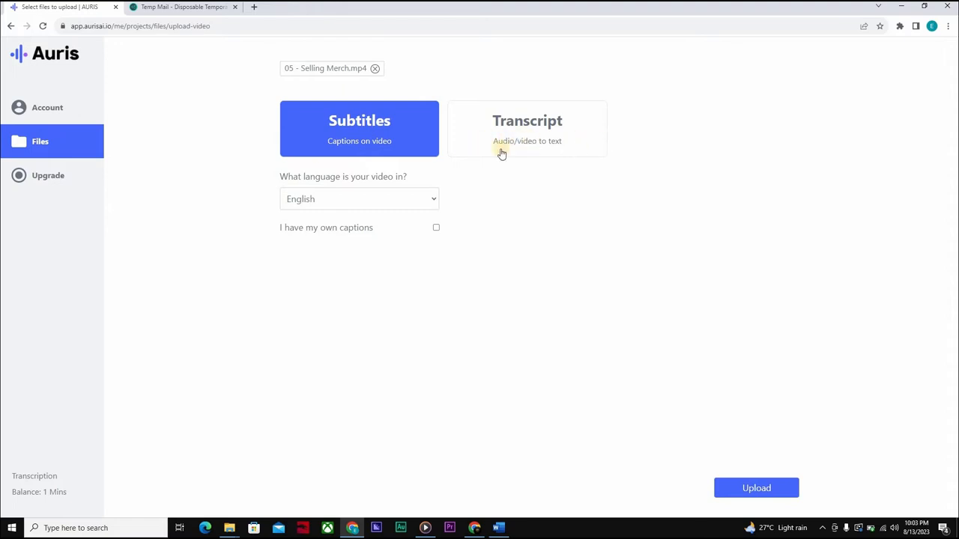
mouse_move(550, 149)
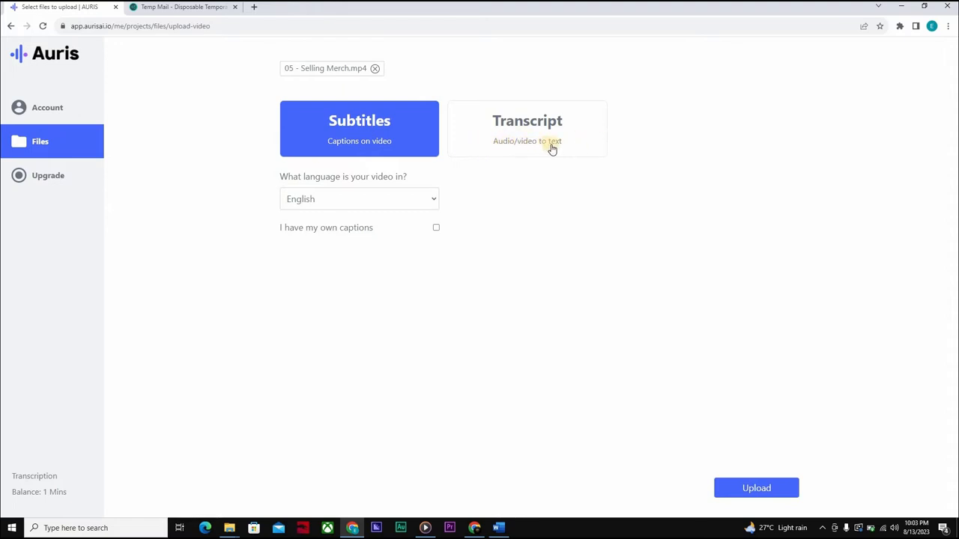
left_click(527, 128)
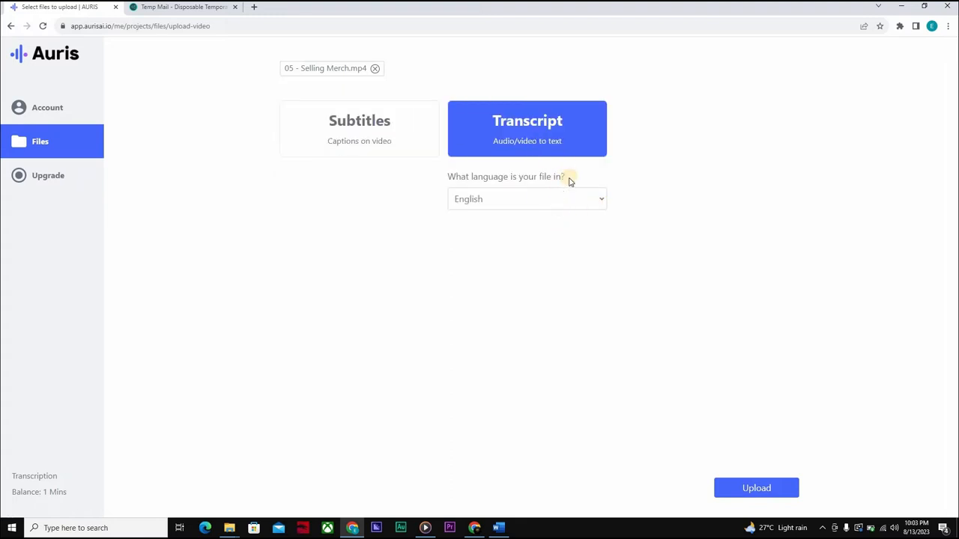
left_click(527, 199)
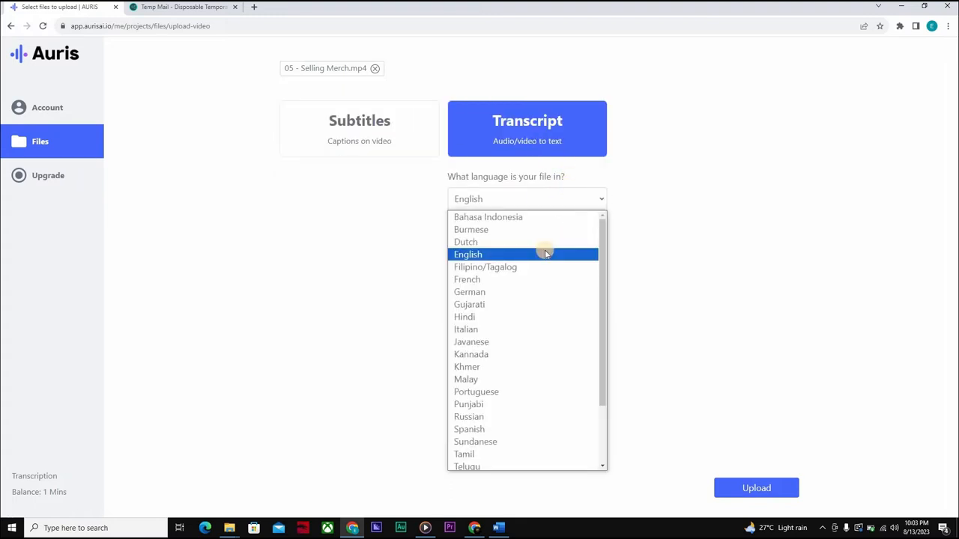
left_click(467, 254)
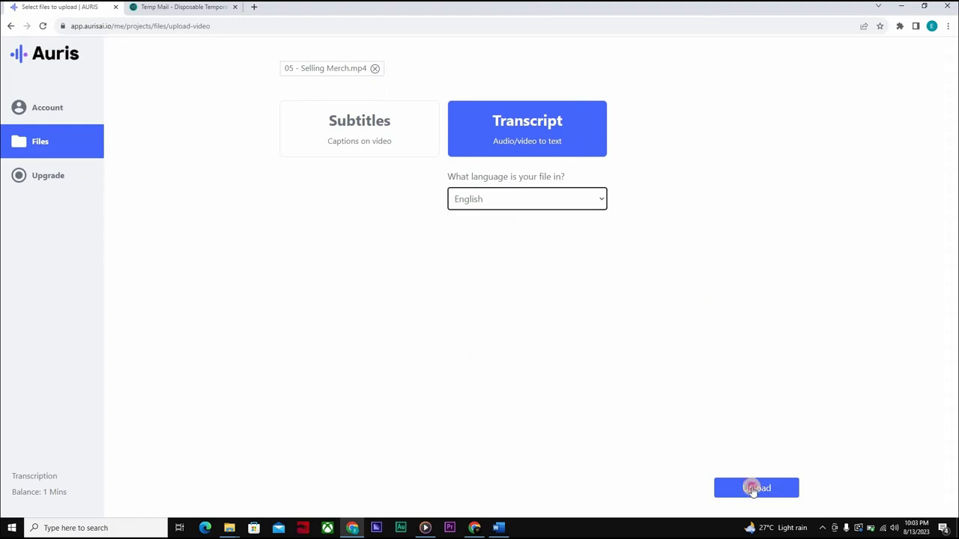
Start uploading Selling Merch for transcription, then cancel the upload in progress
left_click(756, 488)
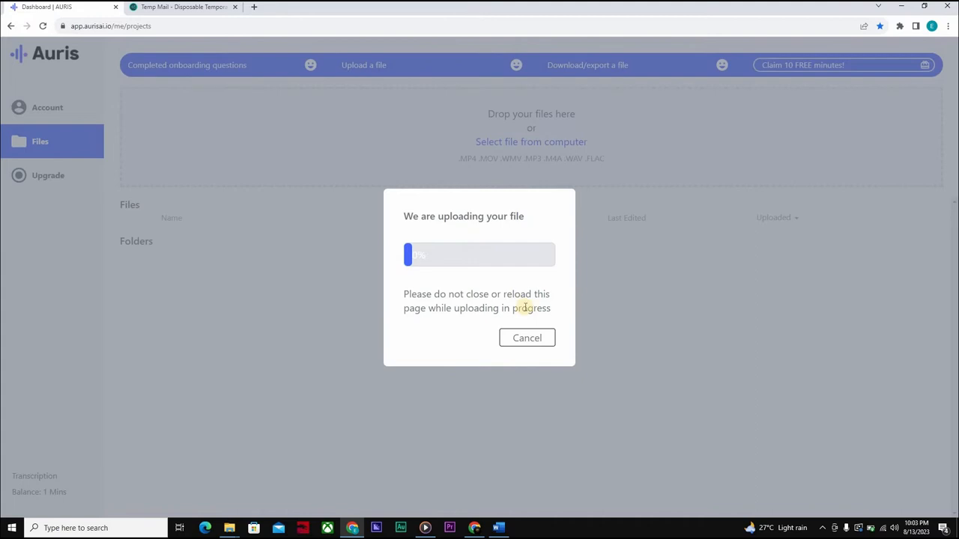
mouse_move(547, 184)
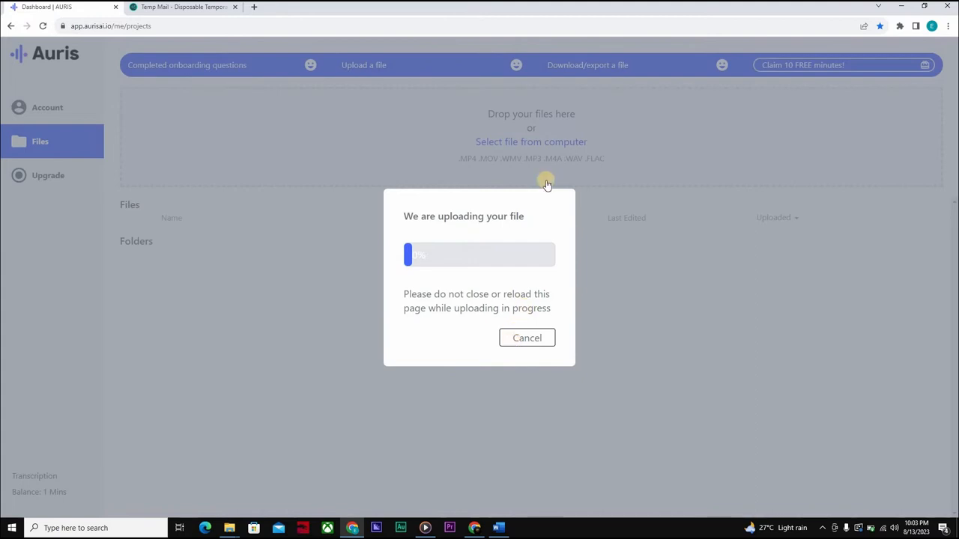
left_click(527, 338)
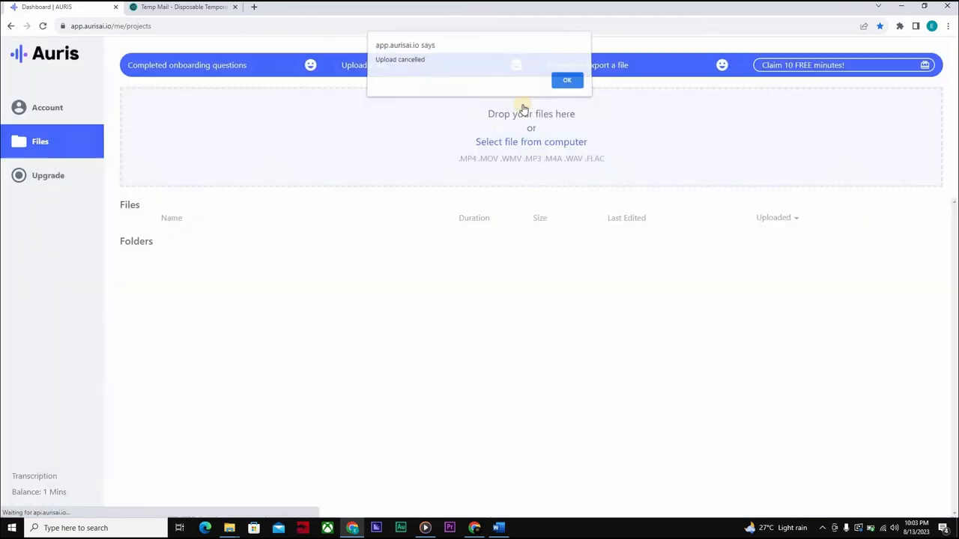
Dismiss the cancelled notice, reload 05 - Selling Merch.mp4 and set it to English Subtitles
left_click(566, 80)
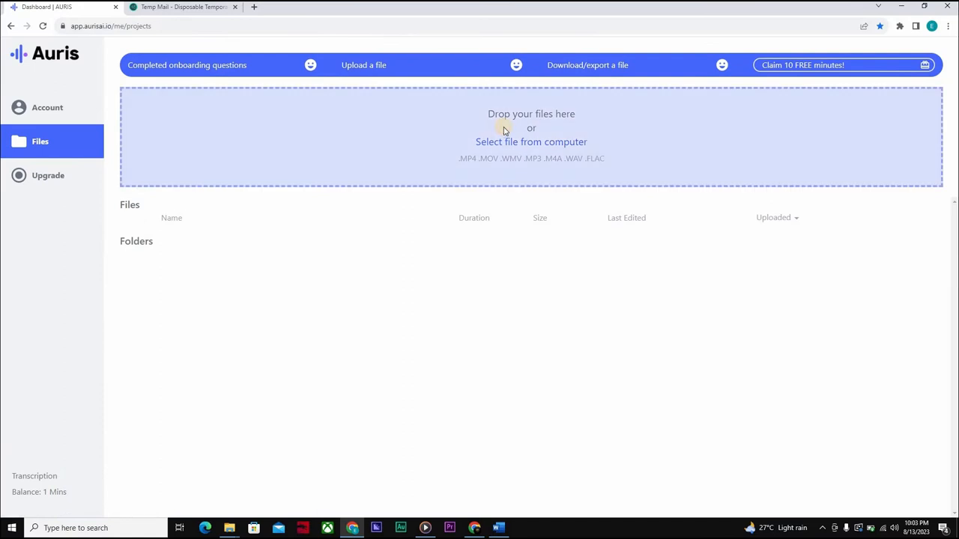
left_click(530, 141)
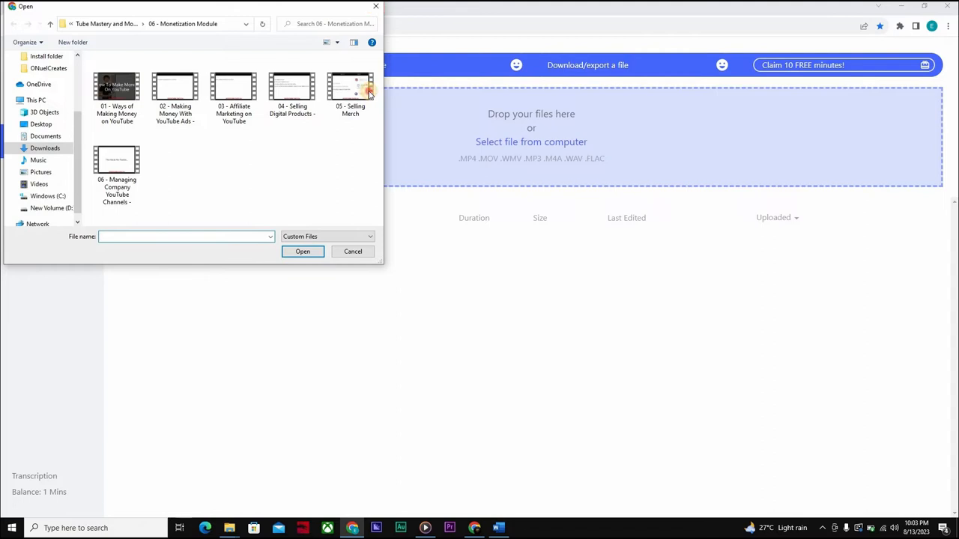
double_click(350, 85)
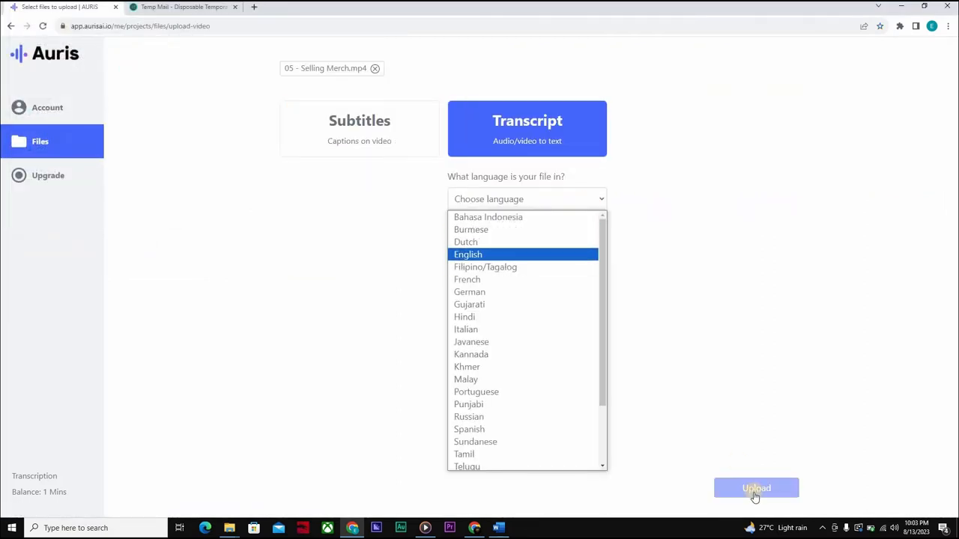
left_click(468, 254)
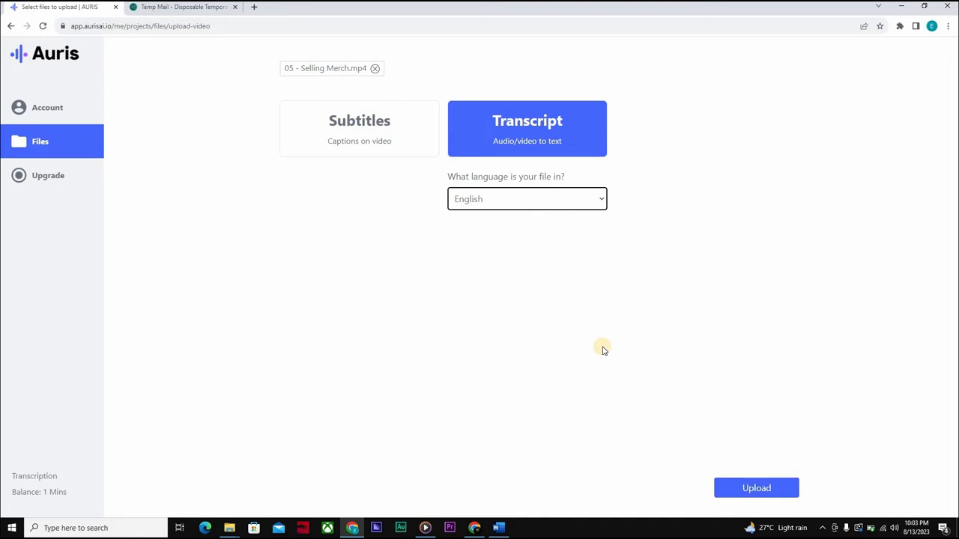
mouse_move(194, 123)
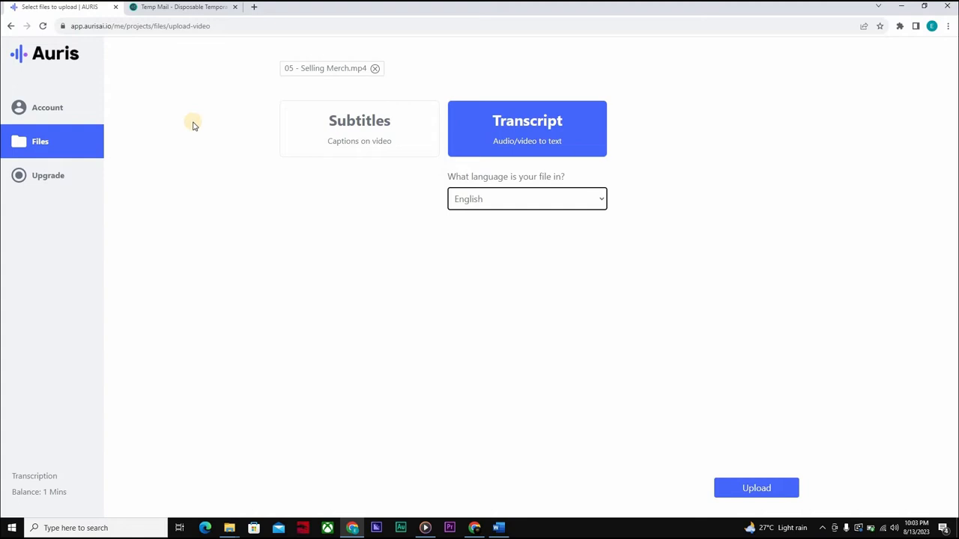
mouse_move(297, 108)
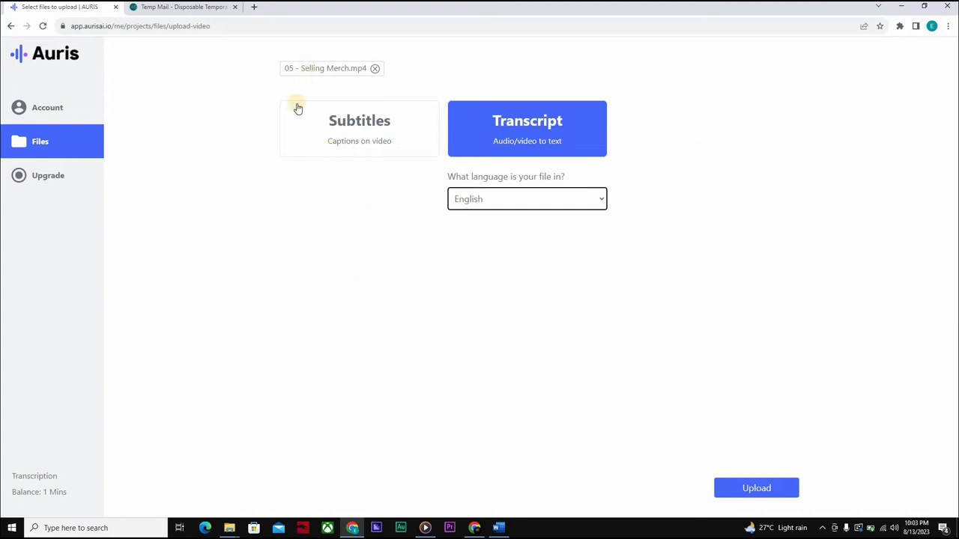
left_click(359, 128)
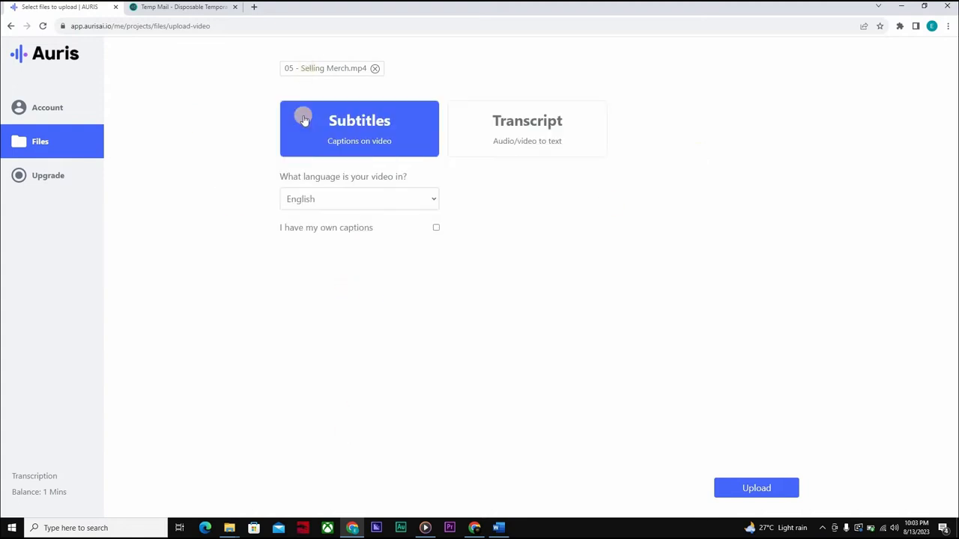
mouse_move(224, 107)
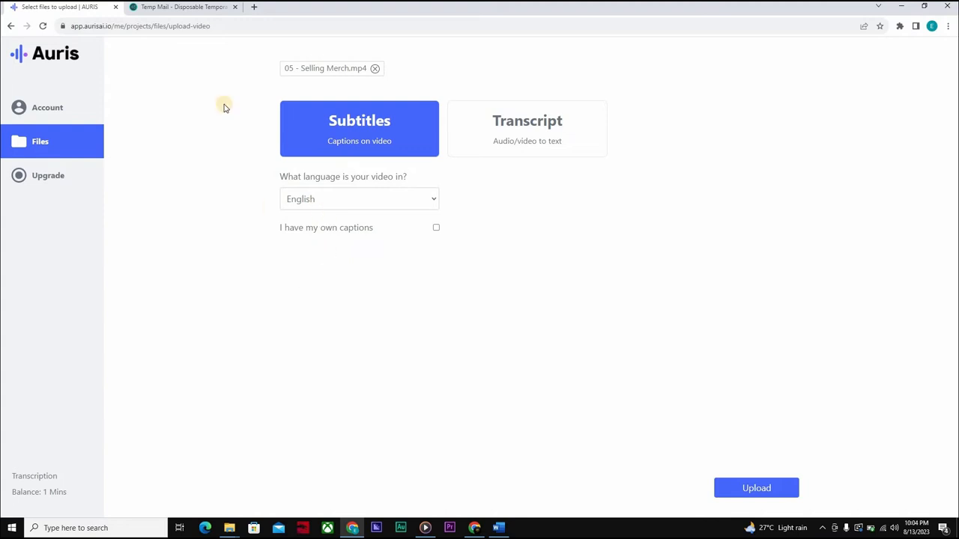
mouse_move(221, 168)
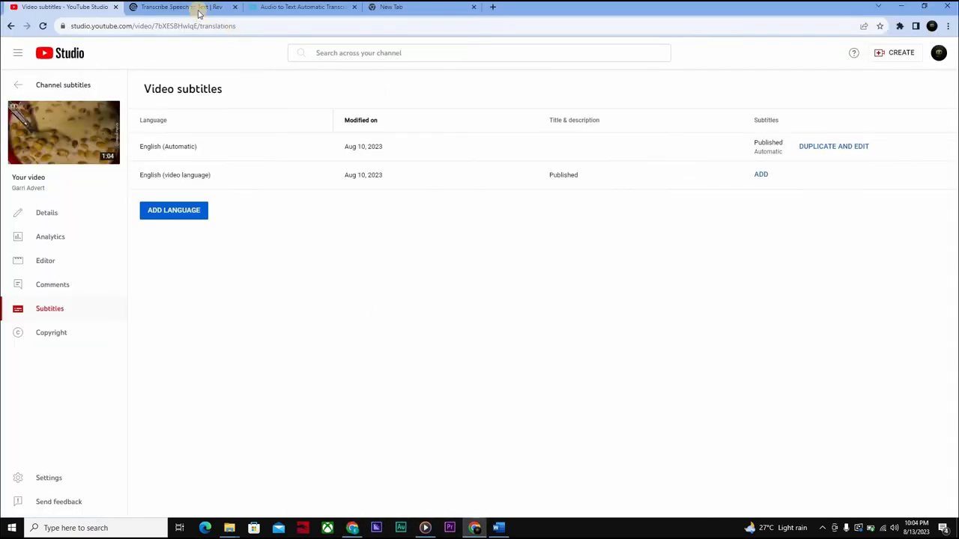
Switch to the Rev tab showing transcription, caption and subtitle per-minute prices
left_click(182, 6)
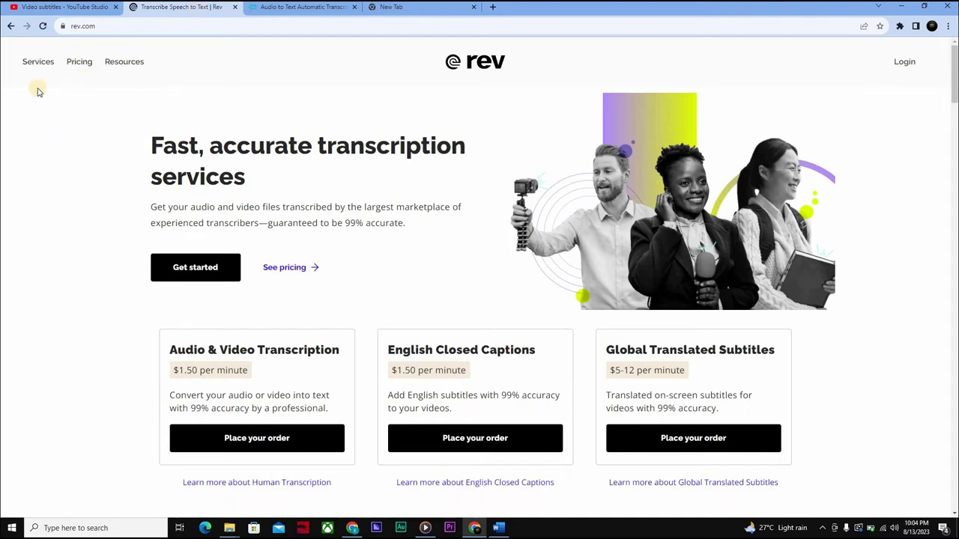
mouse_move(325, 238)
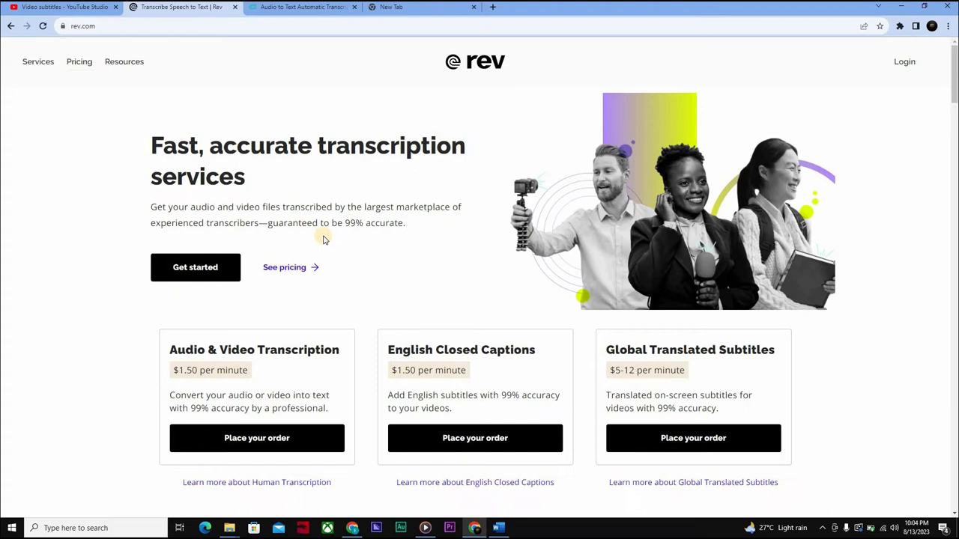
mouse_move(357, 249)
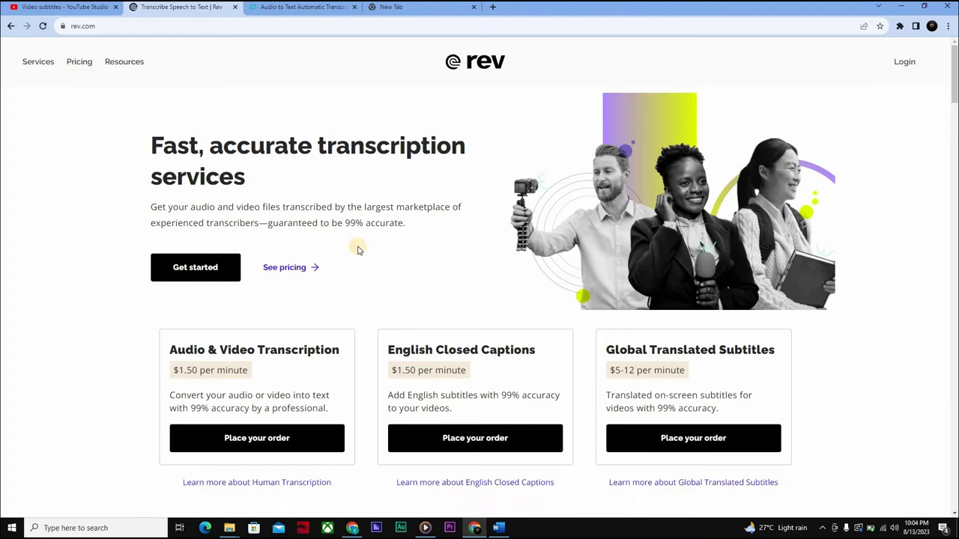
mouse_move(403, 505)
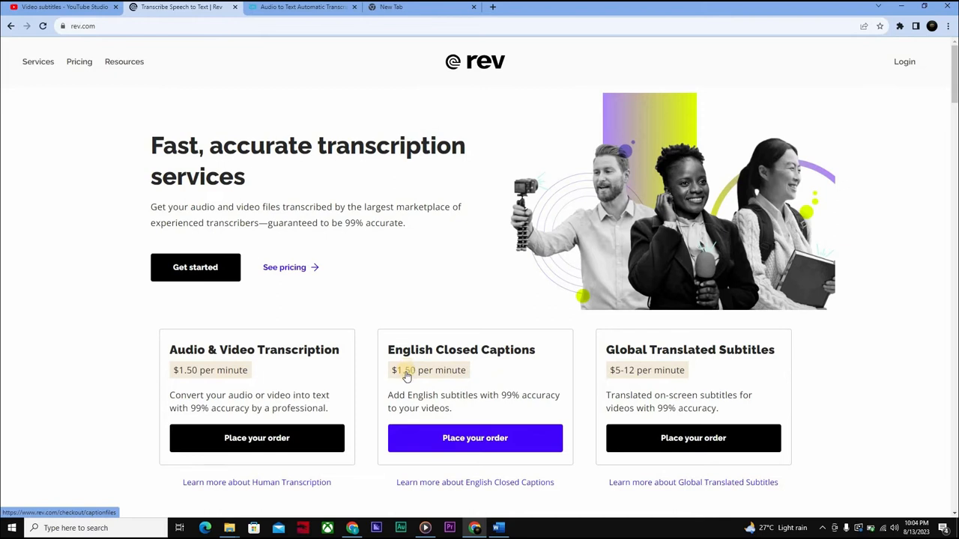
mouse_move(487, 386)
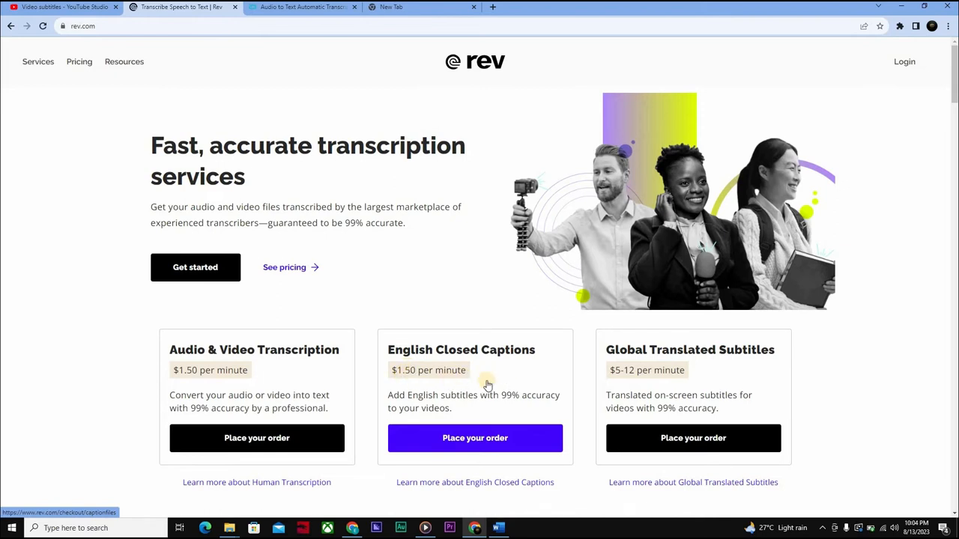
mouse_move(437, 433)
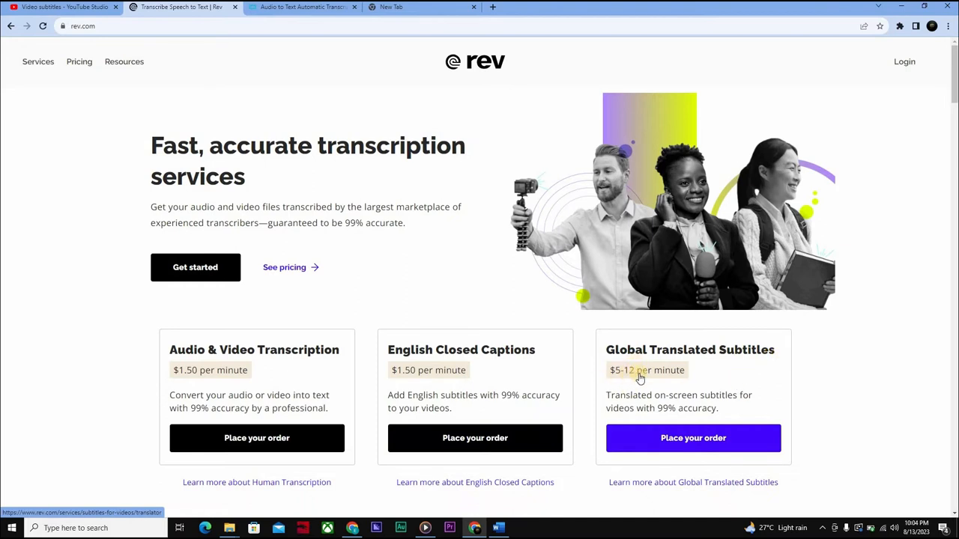
mouse_move(497, 354)
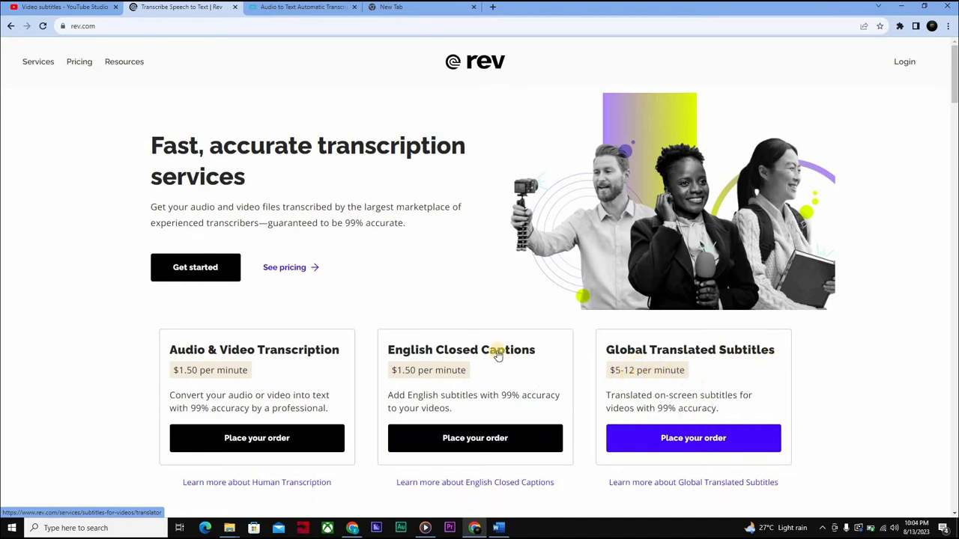
mouse_move(342, 138)
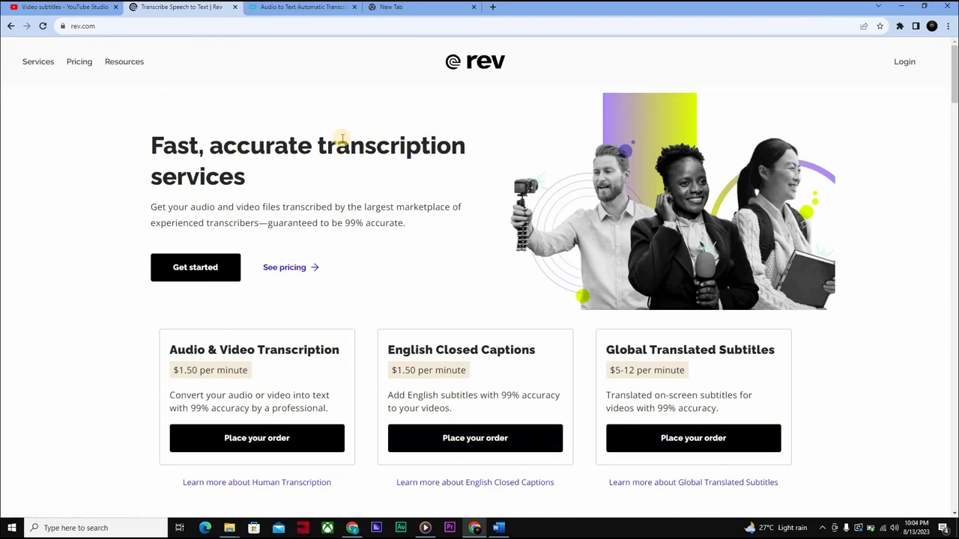
mouse_move(290, 55)
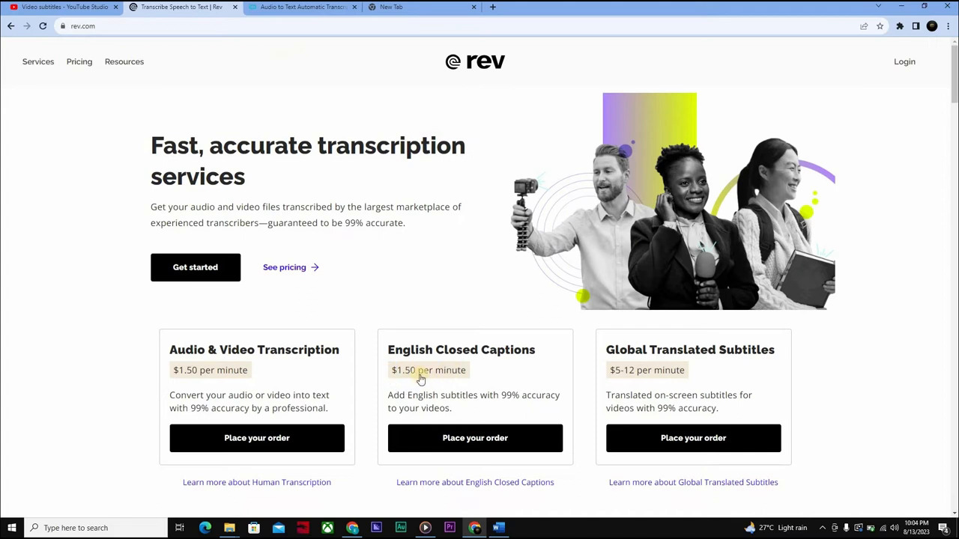
mouse_move(475, 439)
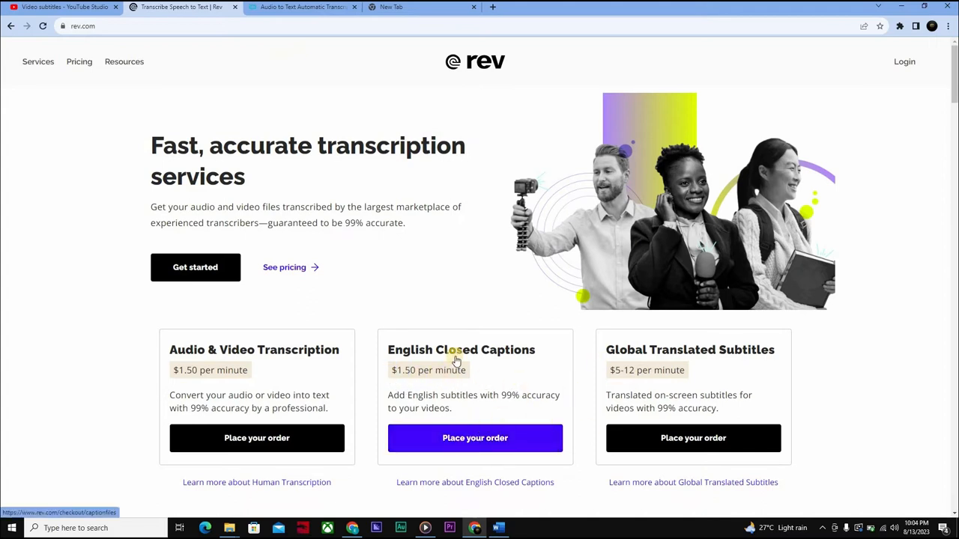
mouse_move(427, 173)
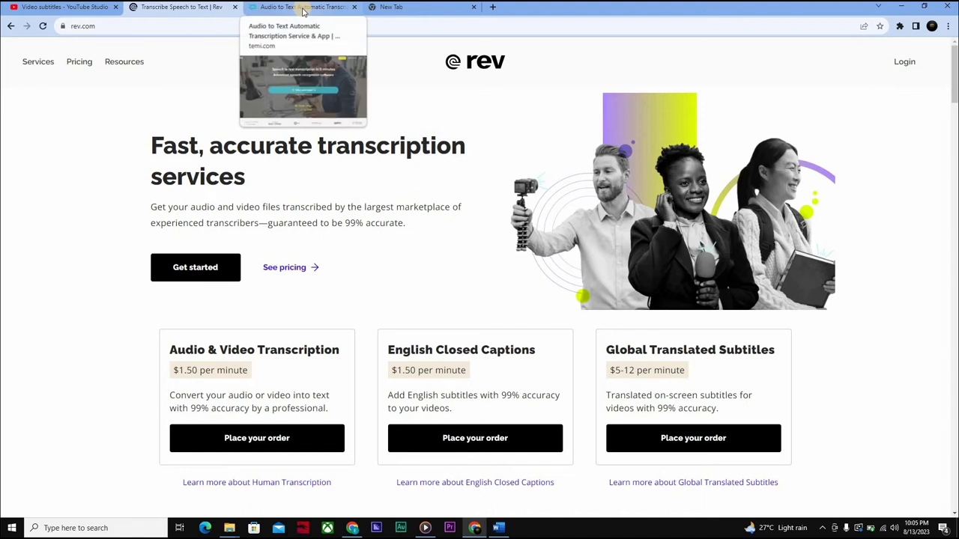
Show Temi's $0.25-per-minute transcription page, glancing back at Rev pricing between
left_click(300, 7)
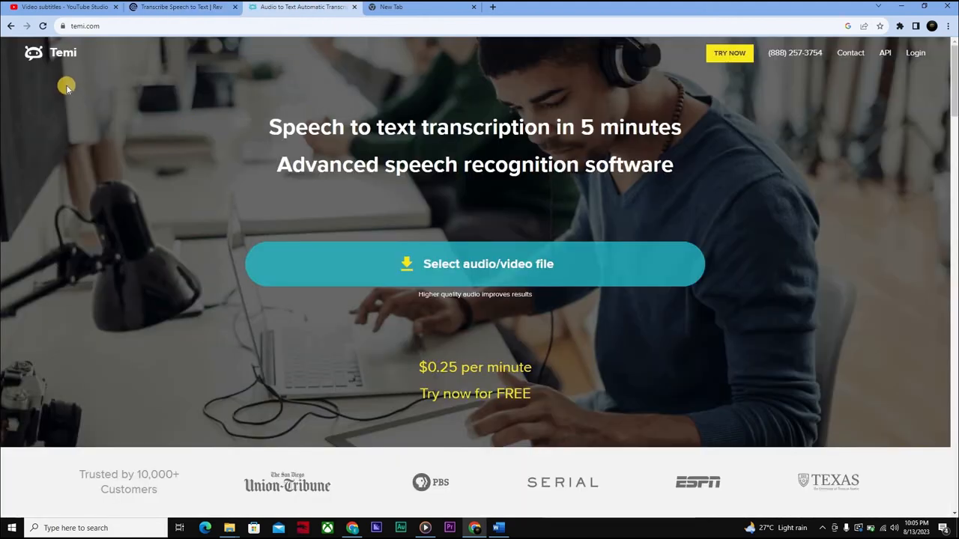
mouse_move(466, 264)
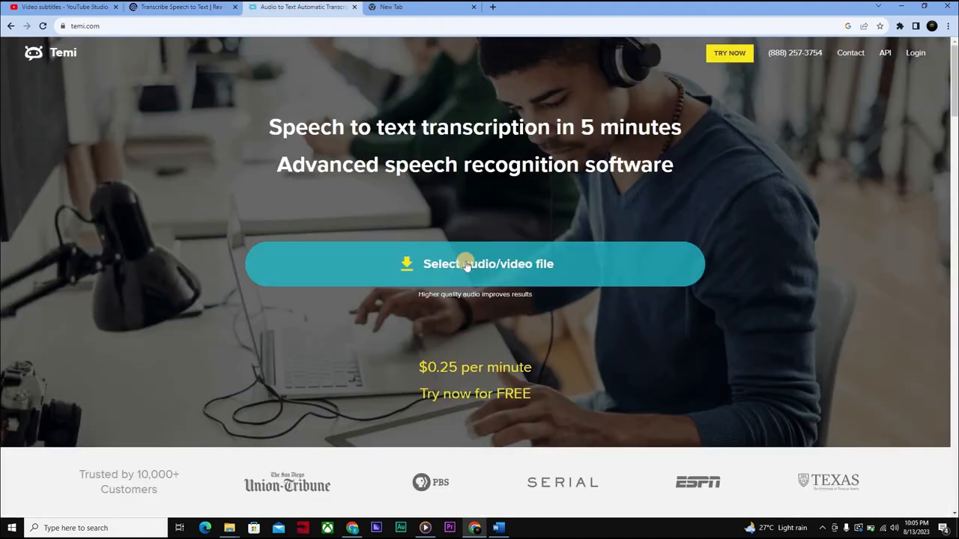
mouse_move(825, 249)
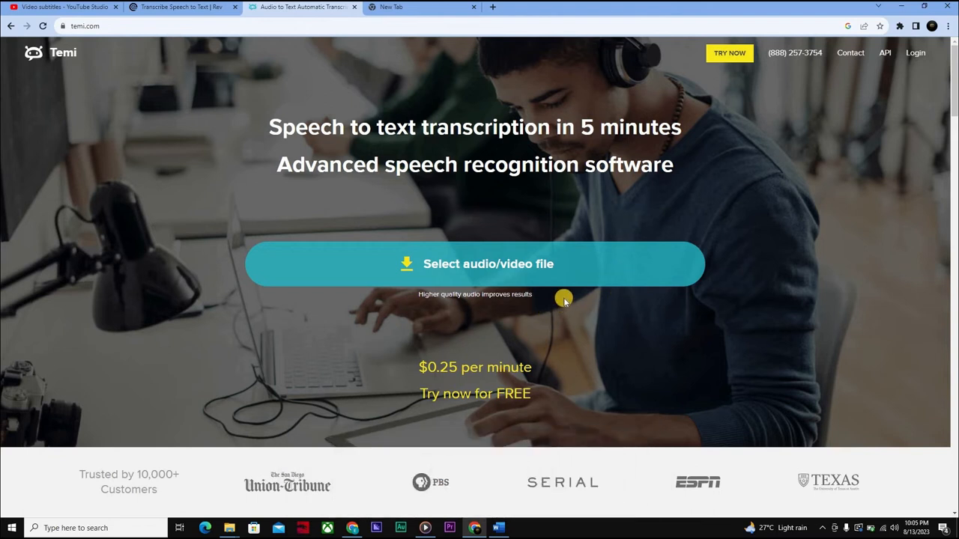
mouse_move(434, 369)
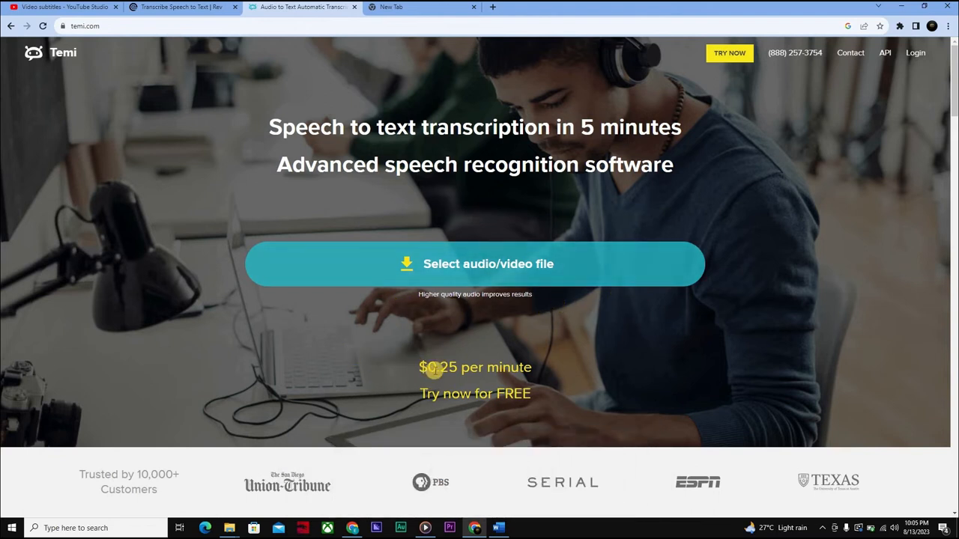
mouse_move(574, 367)
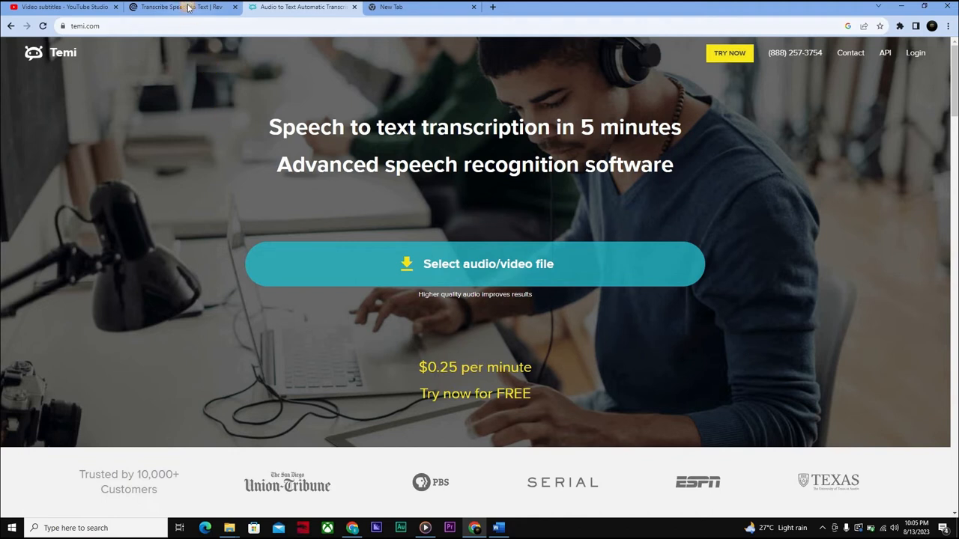
left_click(180, 7)
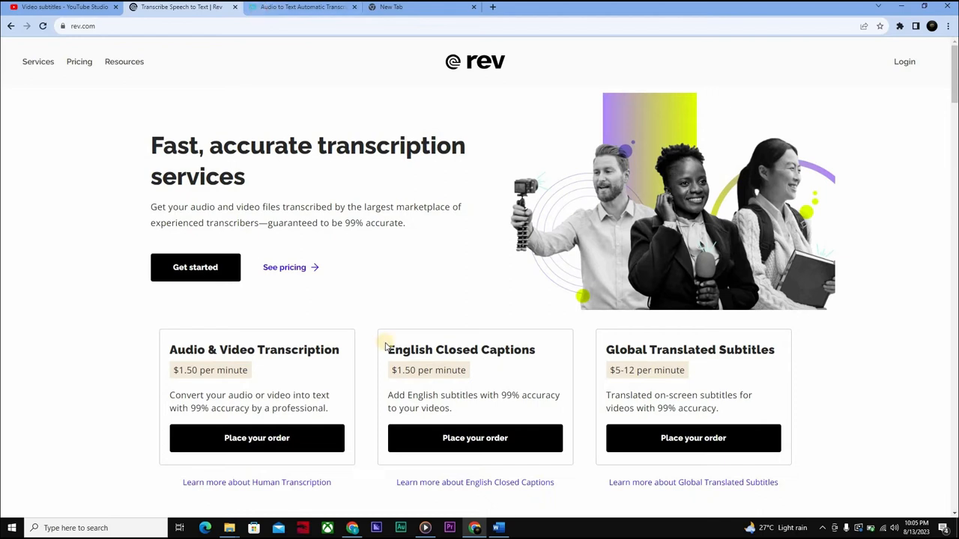
left_click(300, 6)
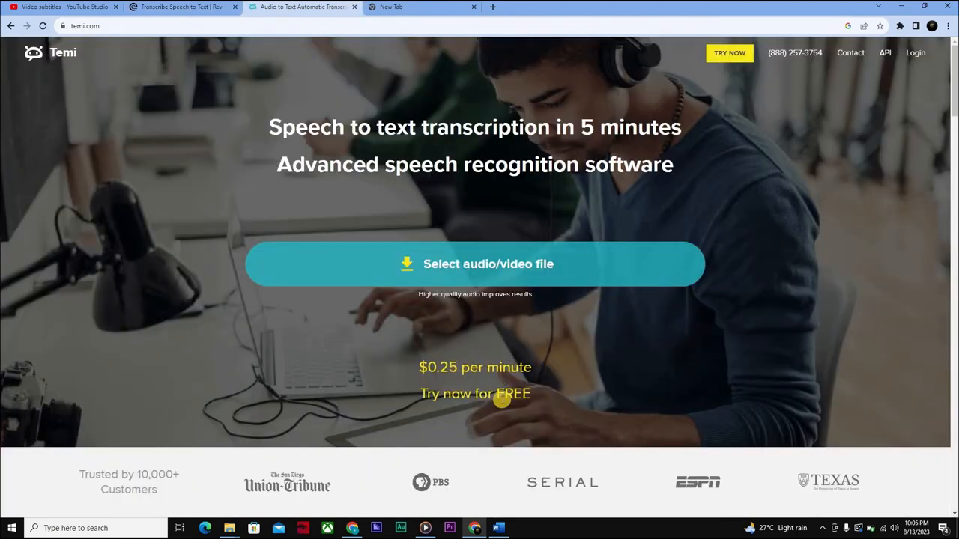
mouse_move(531, 218)
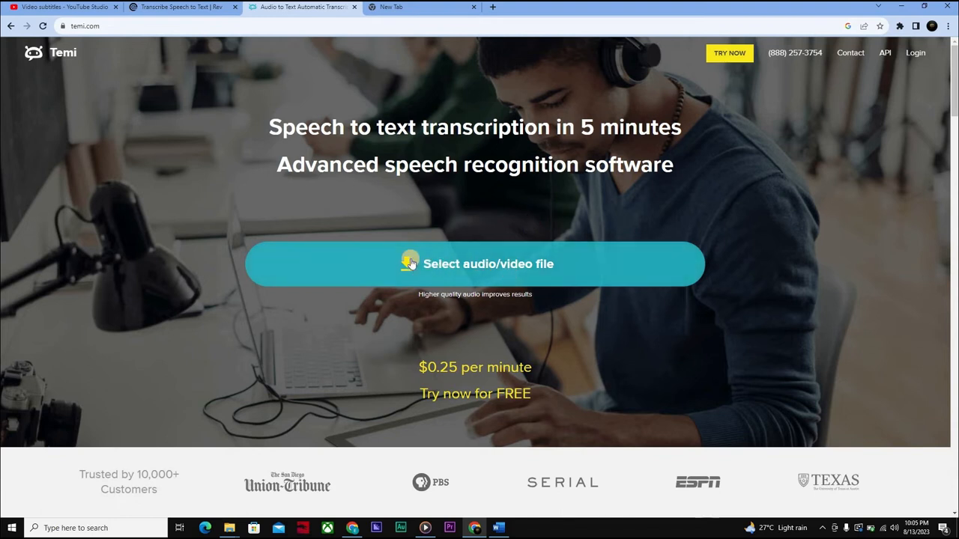
mouse_move(588, 401)
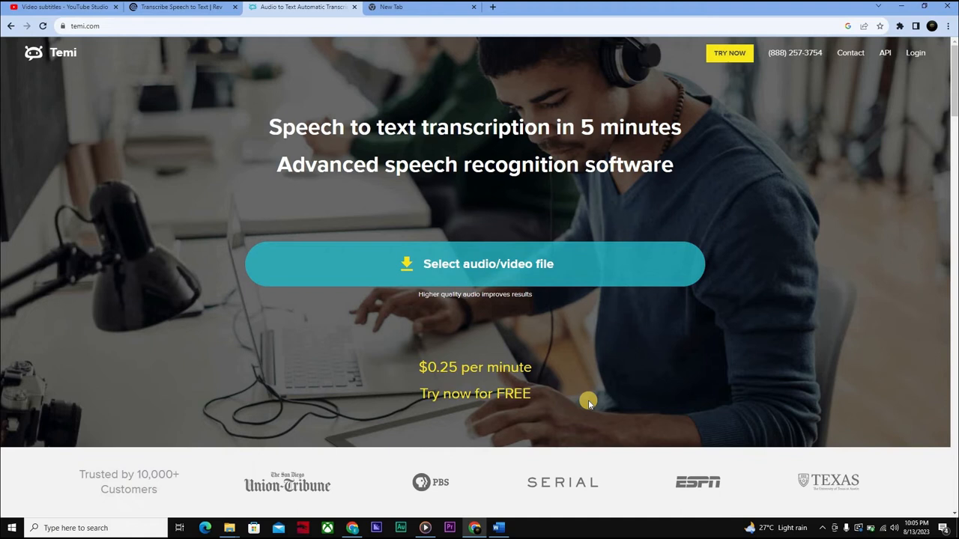
mouse_move(451, 407)
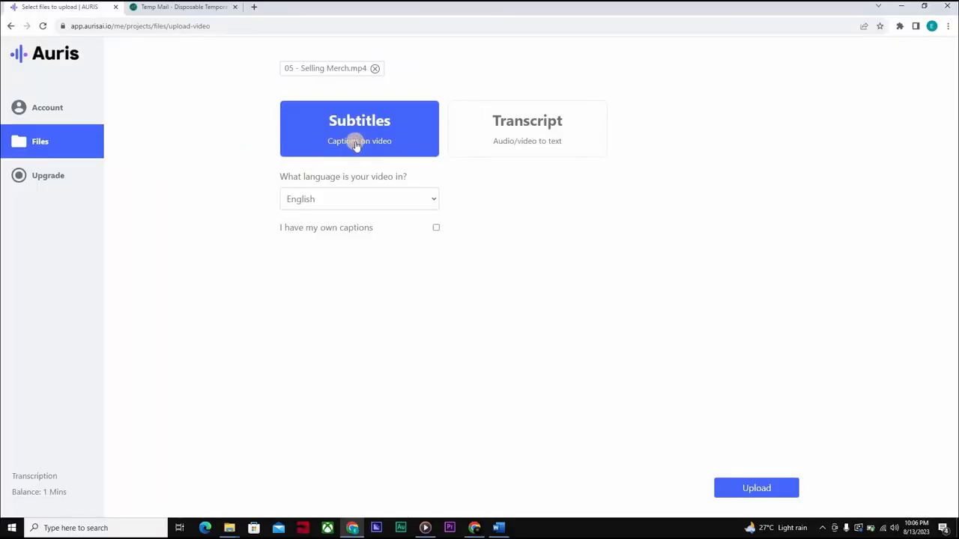
mouse_move(420, 230)
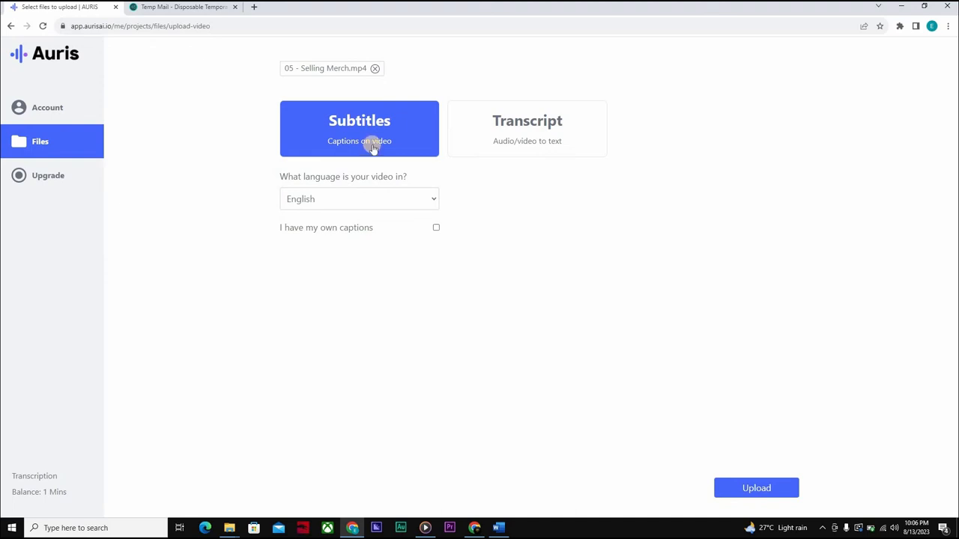
mouse_move(389, 329)
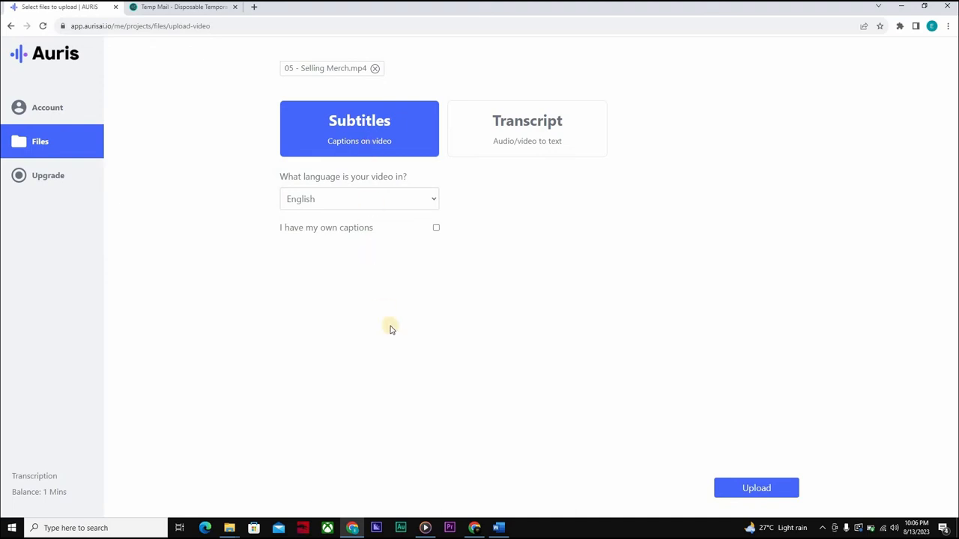
mouse_move(413, 521)
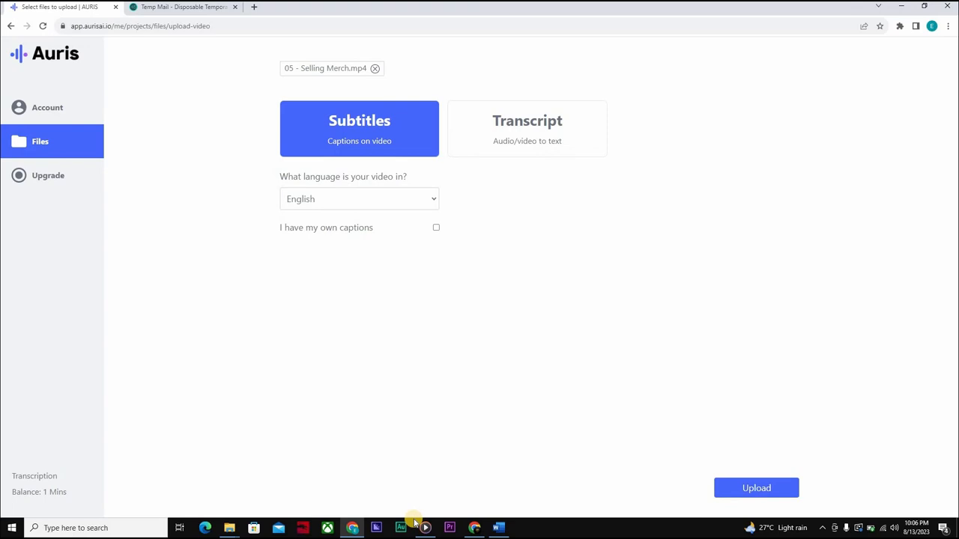
Switch back to the Auris AI window with Selling Merch.mp4 set to English subtitles
left_click(425, 529)
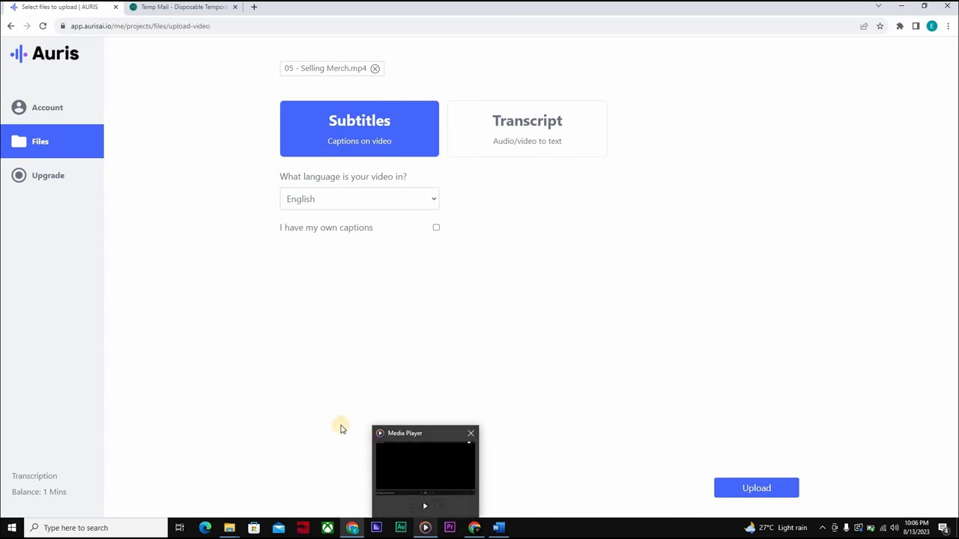
left_click(471, 433)
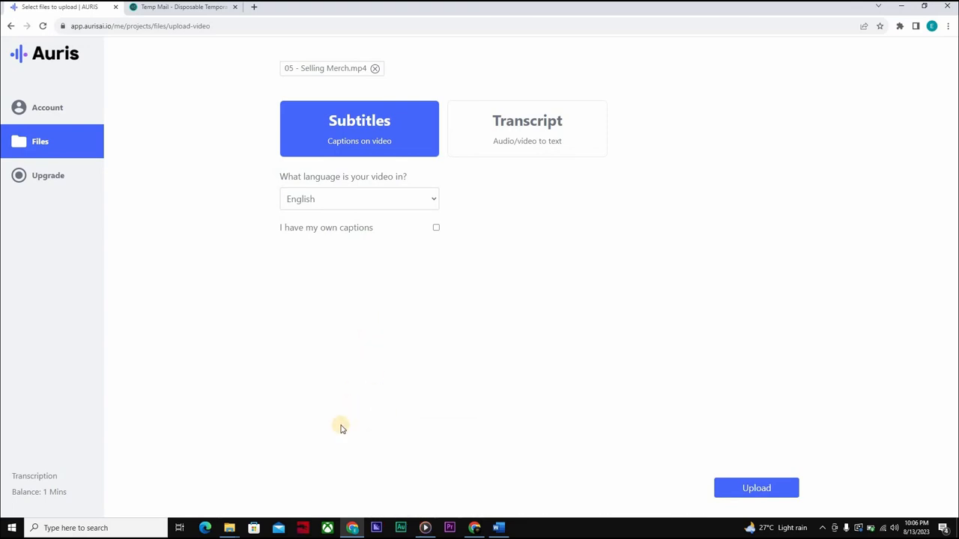
mouse_move(417, 508)
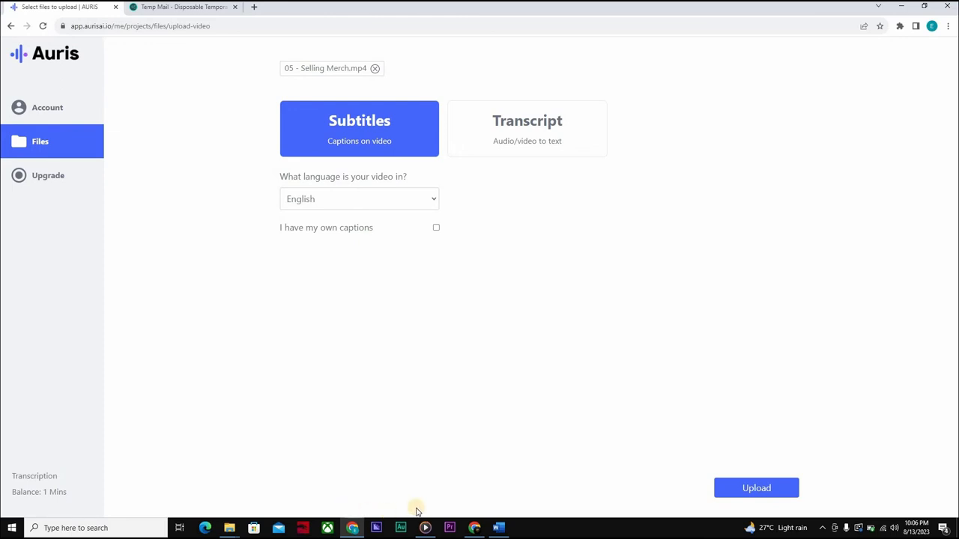